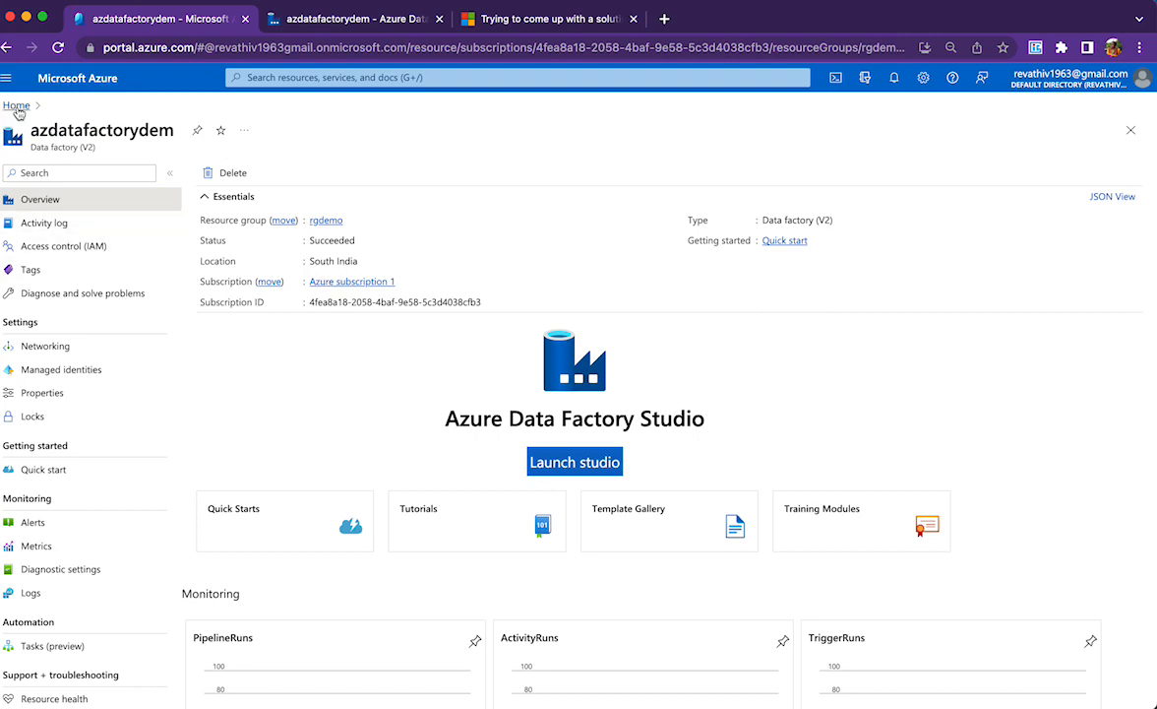
Step: From the portal home, list storage accounts and open the saadl89 storage account
{"action": "left_click", "coordinate": [16, 107]}
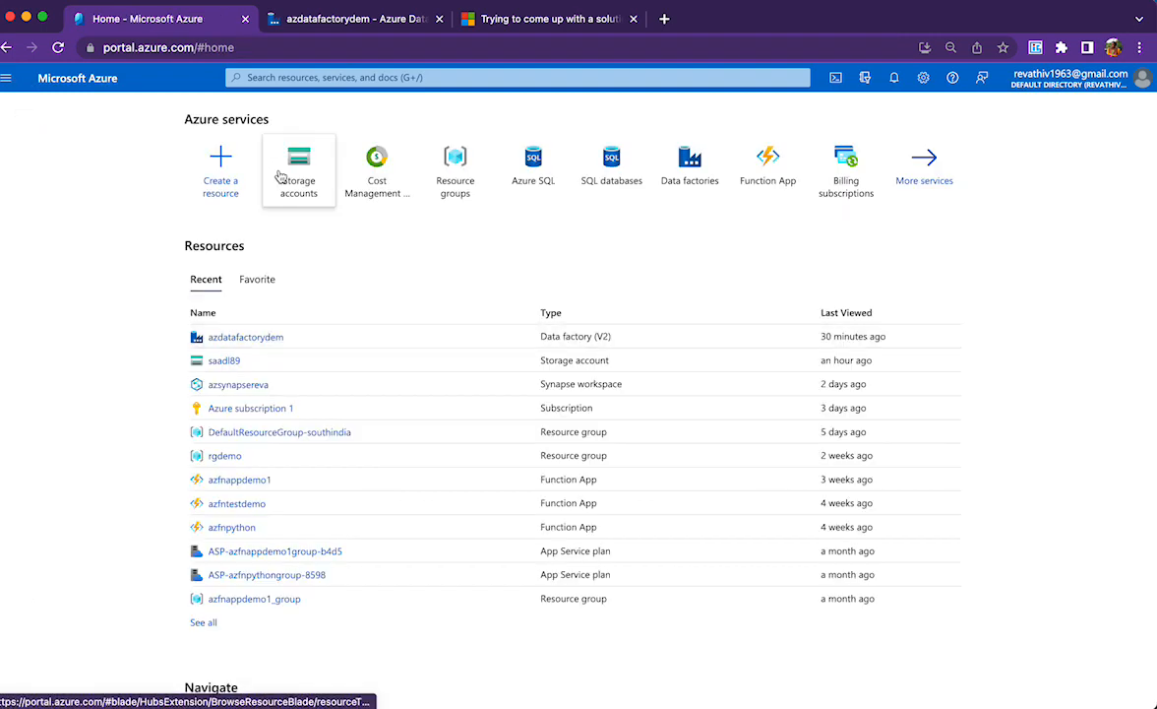
{"action": "left_click", "coordinate": [299, 157]}
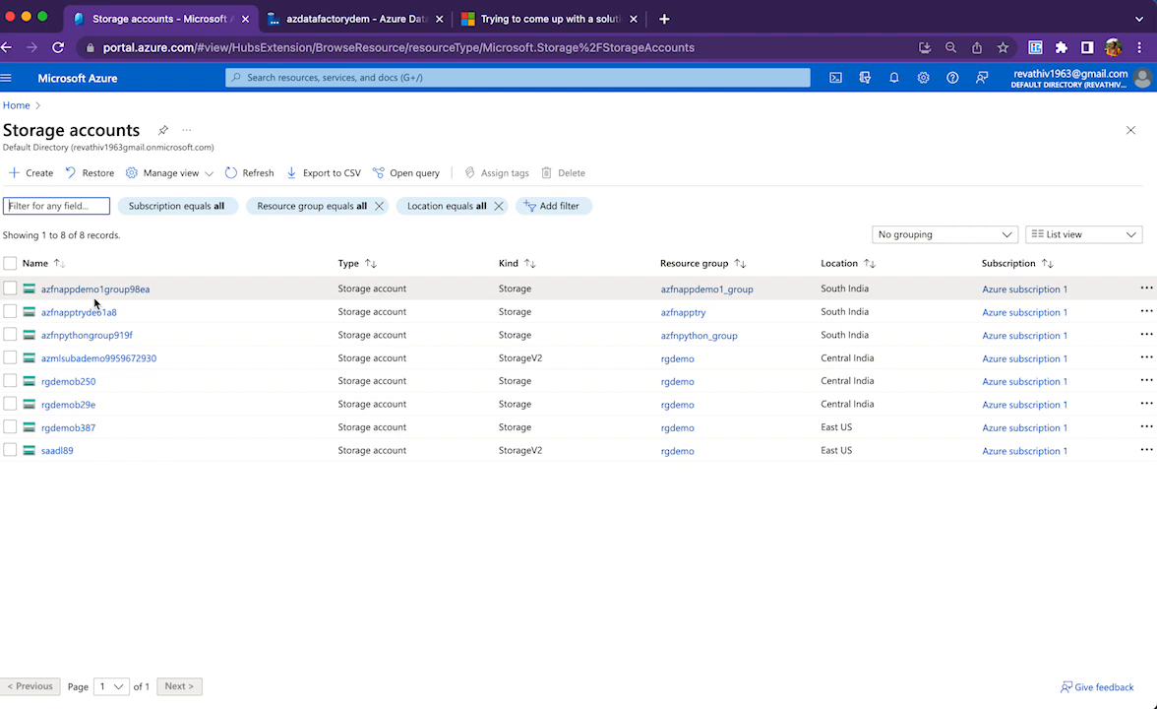
{"action": "left_click", "coordinate": [56, 449]}
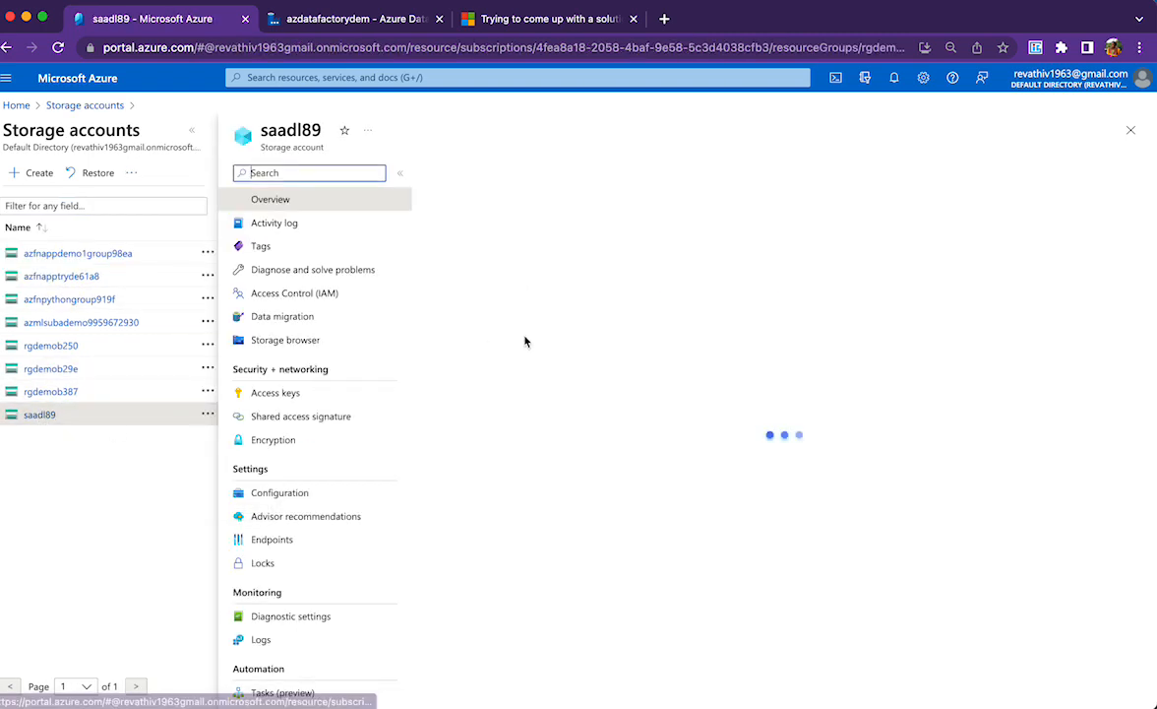
Step: Open Containers and browse into the adfv2tutorial container's output folder with its four files
{"action": "left_click", "coordinate": [270, 199]}
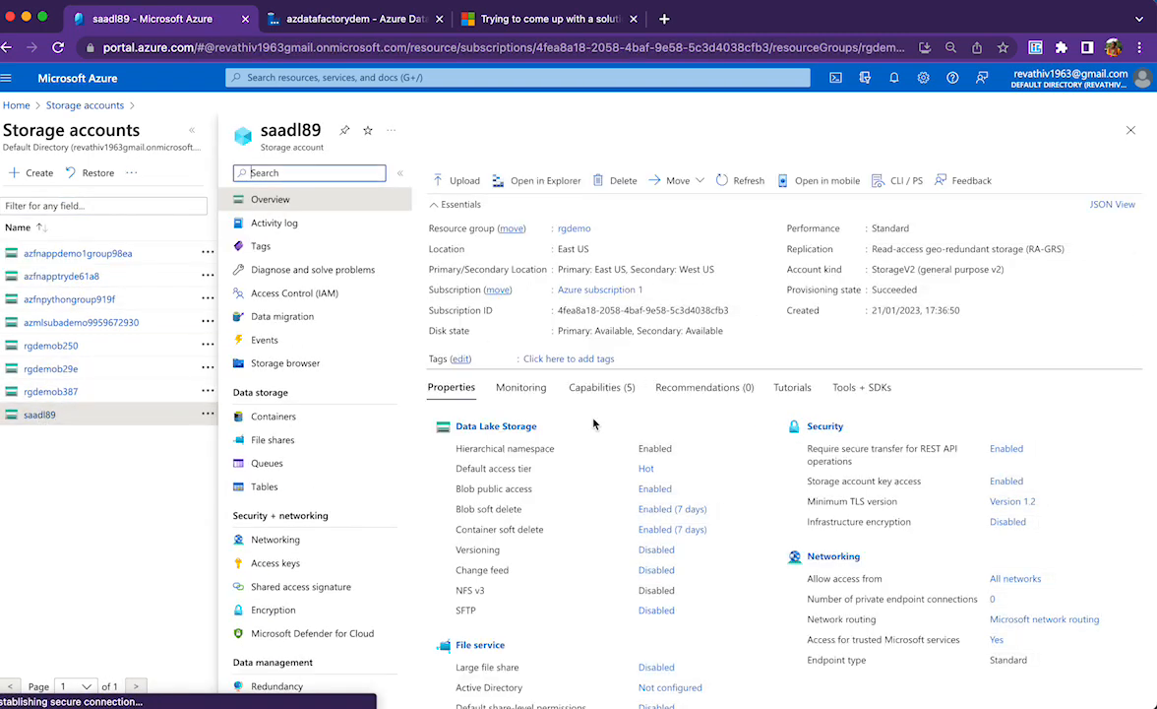
{"action": "left_click", "coordinate": [273, 415]}
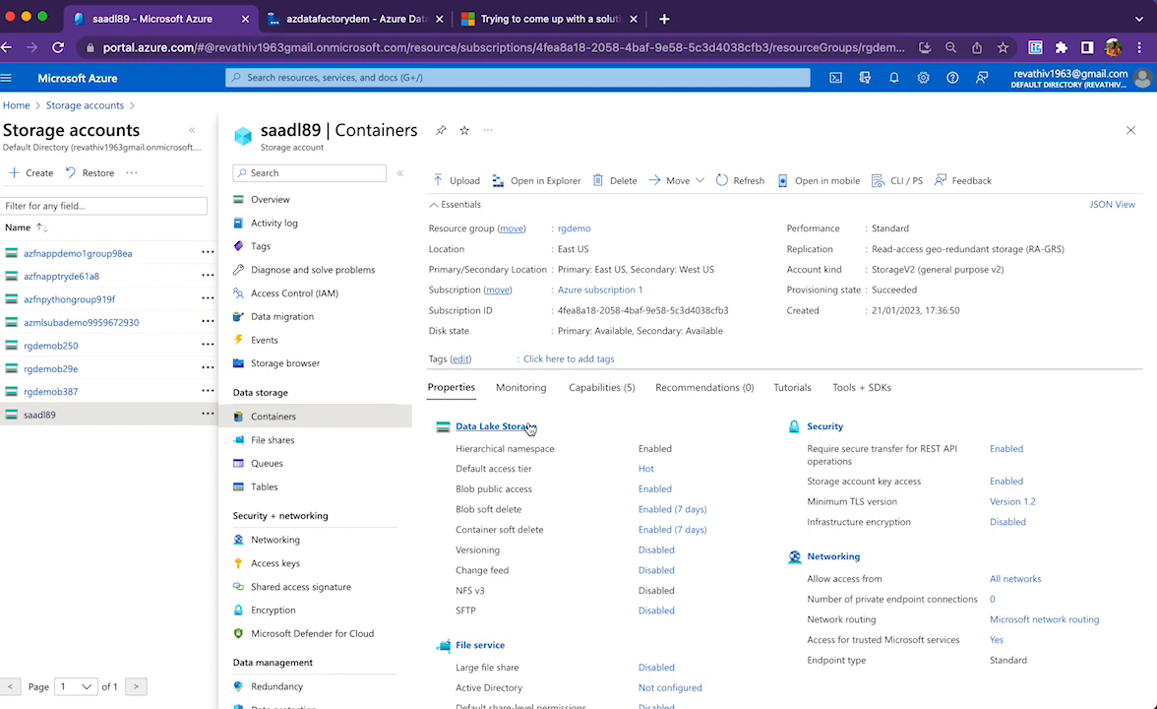
{"action": "left_click", "coordinate": [274, 415]}
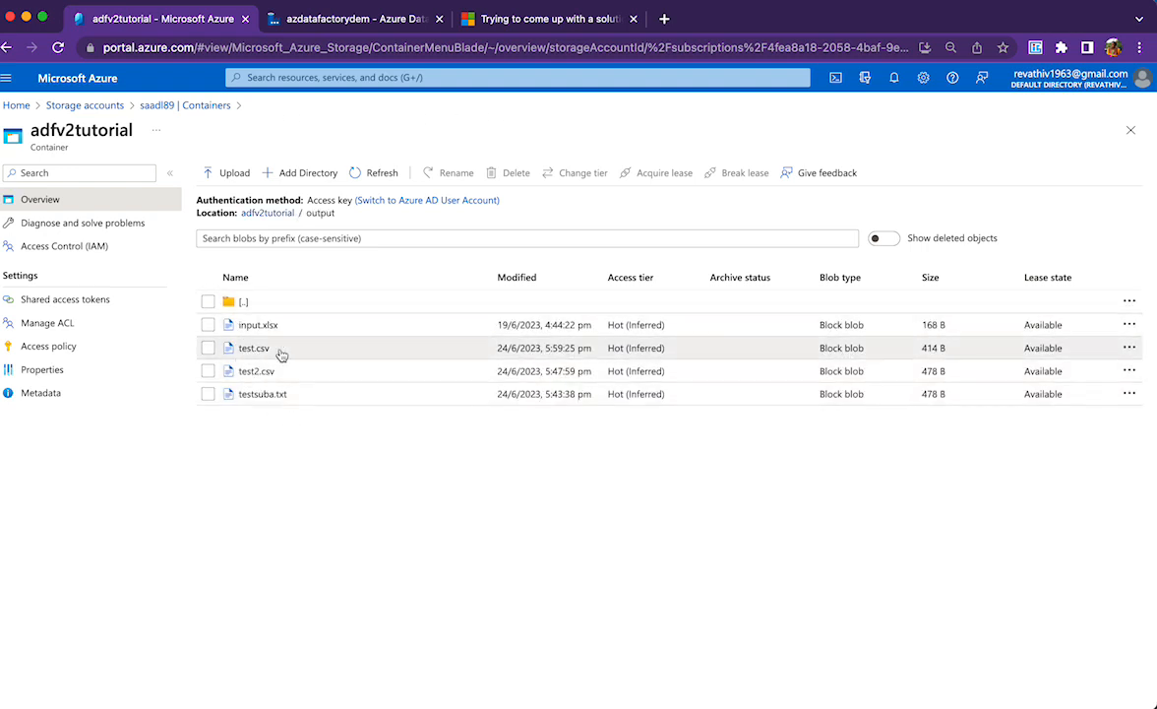
{"action": "mouse_move", "coordinate": [411, 294]}
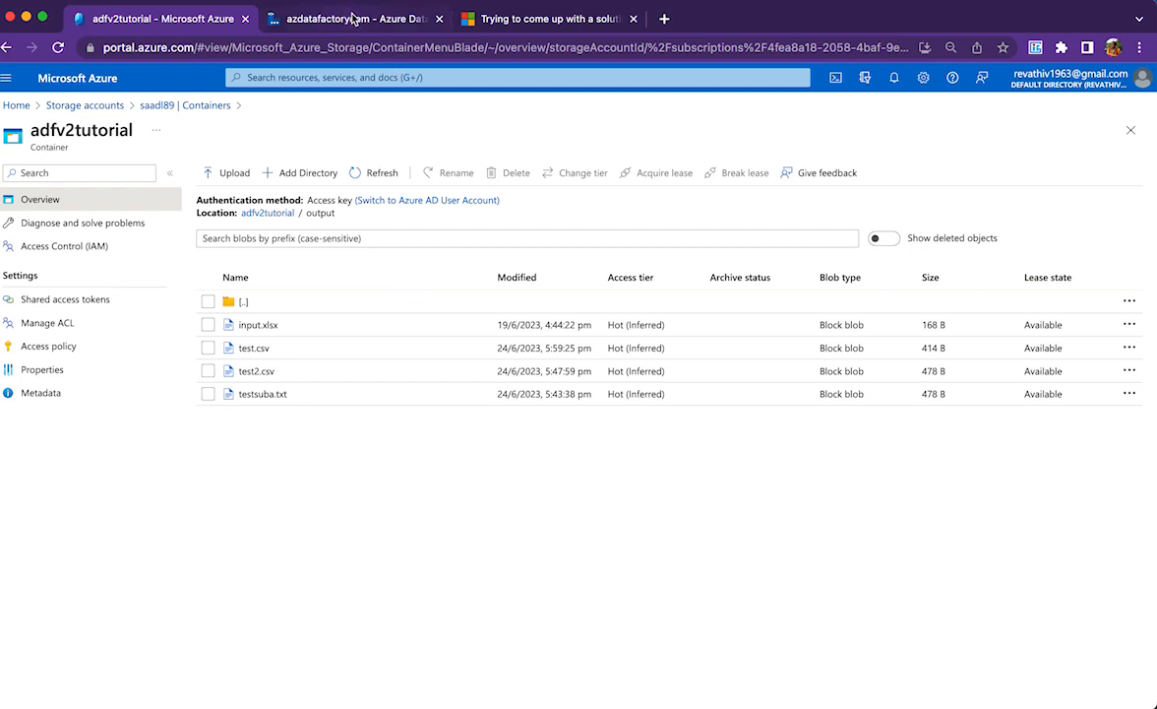
Step: In ADF Studio, open DelimitedText1 and check its file path targets adfv2tutorial/output
{"action": "left_click", "coordinate": [348, 18]}
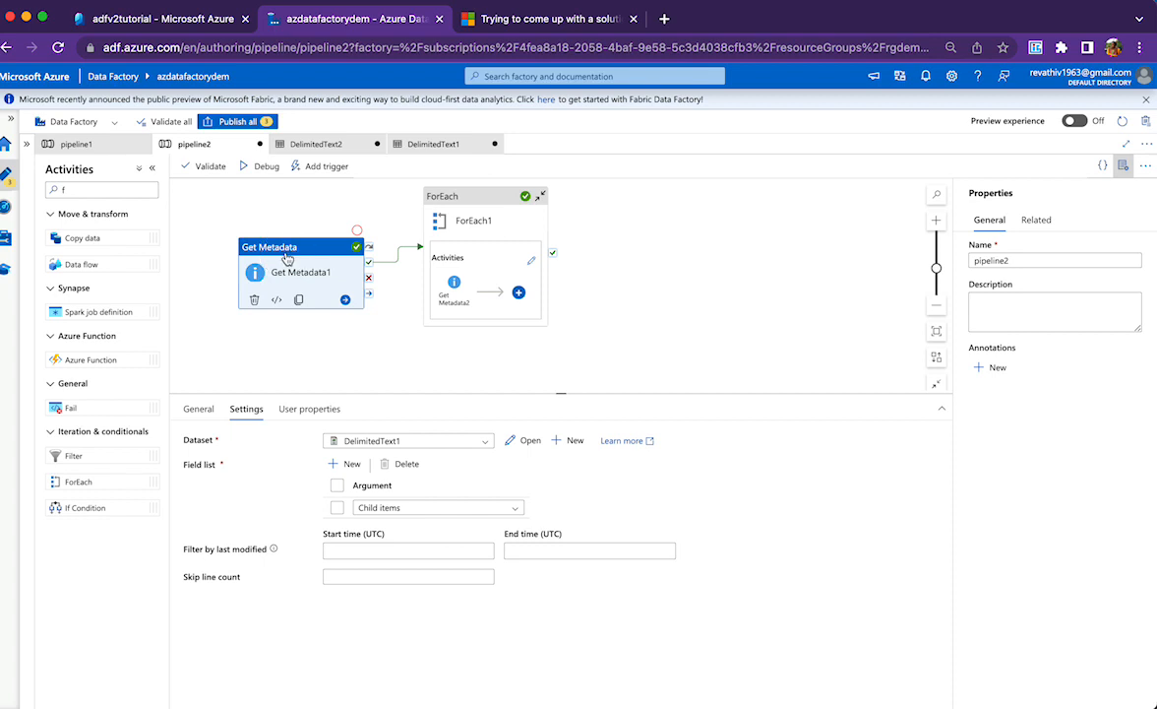
{"action": "mouse_move", "coordinate": [382, 451]}
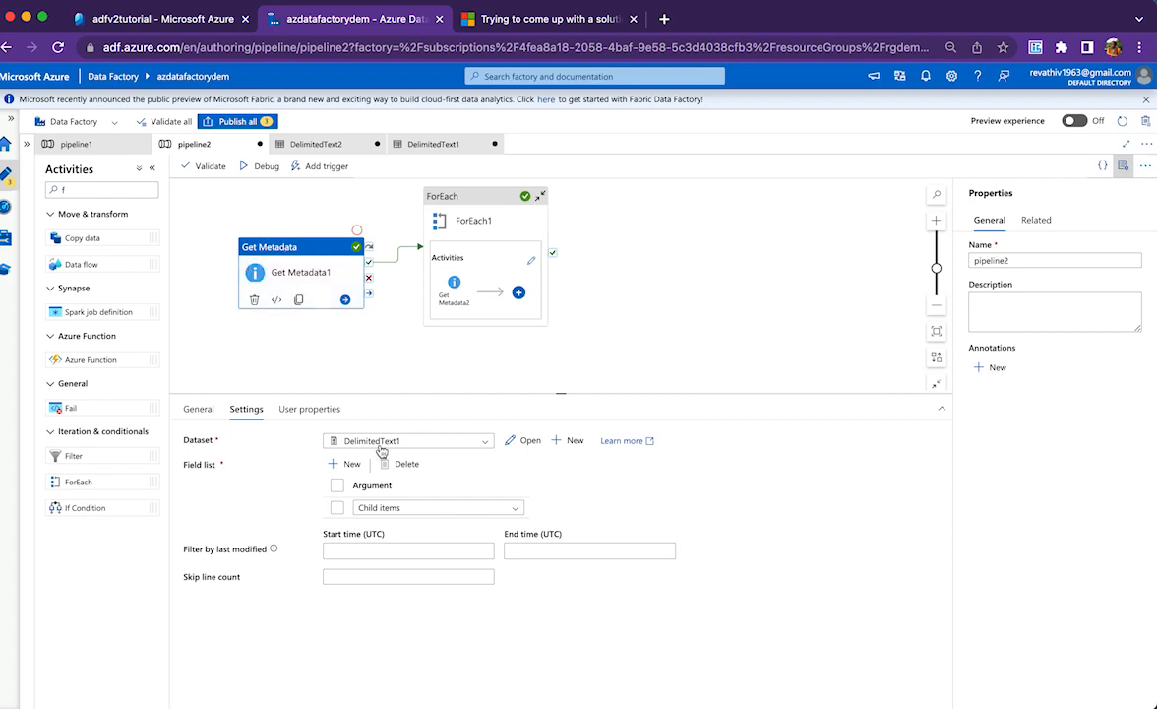
{"action": "mouse_move", "coordinate": [429, 449]}
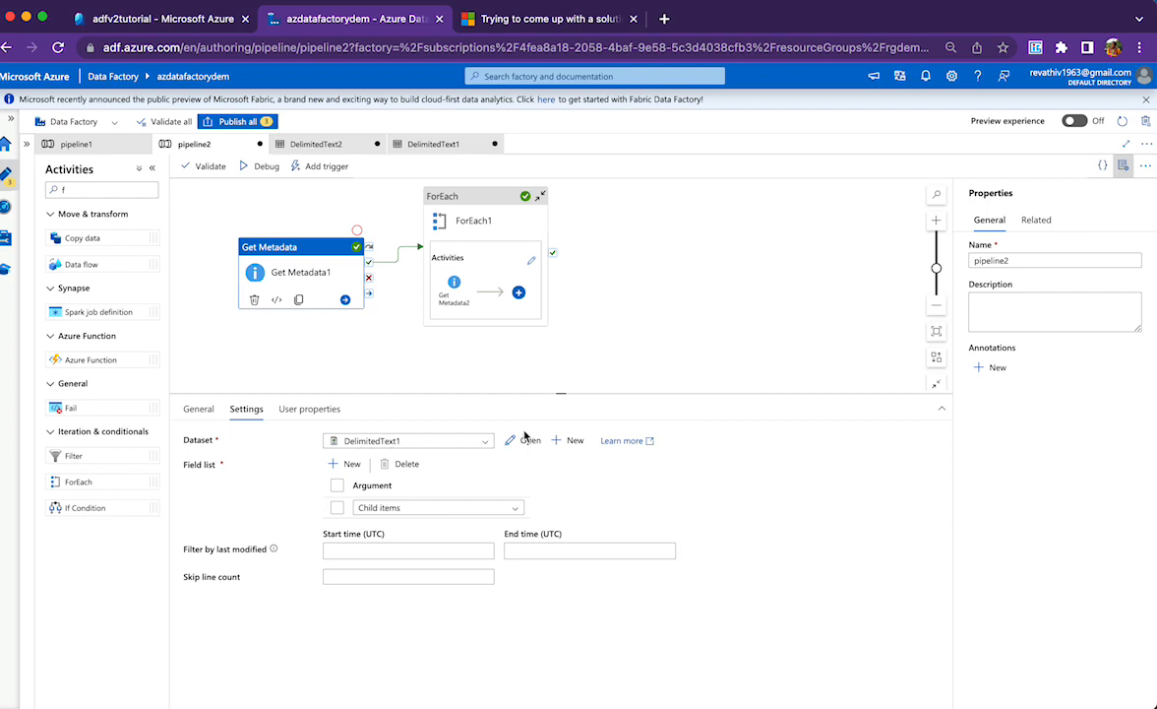
{"action": "left_click", "coordinate": [529, 441]}
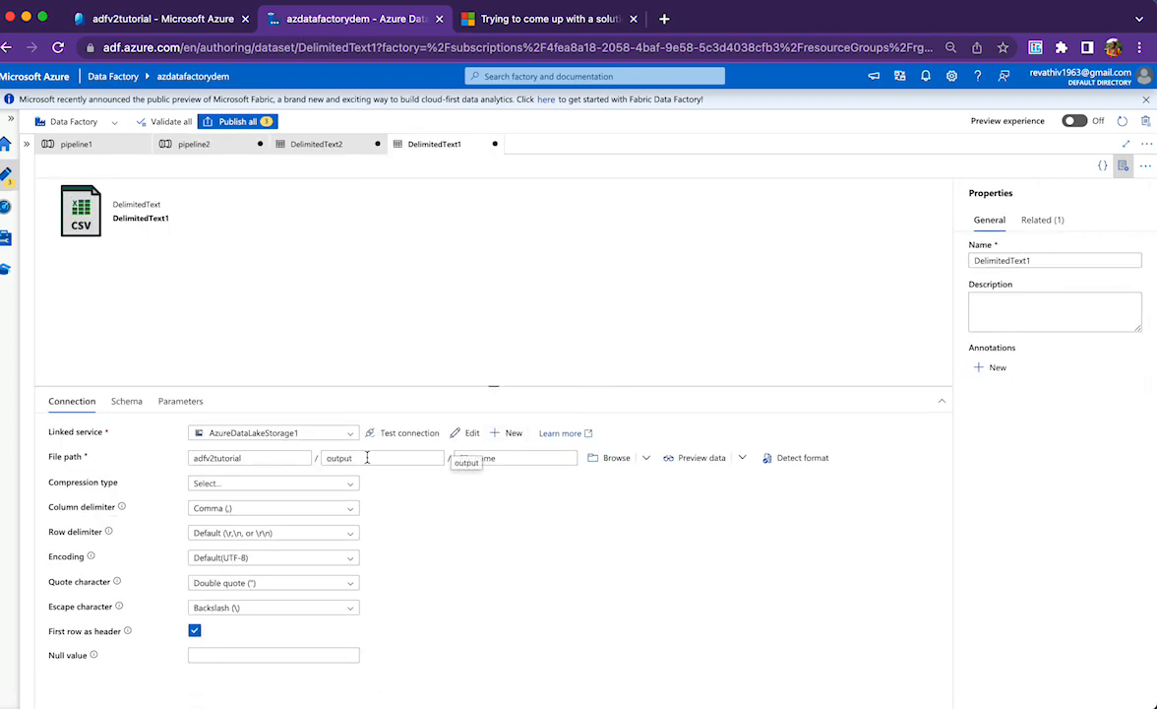
{"action": "left_click", "coordinate": [382, 457]}
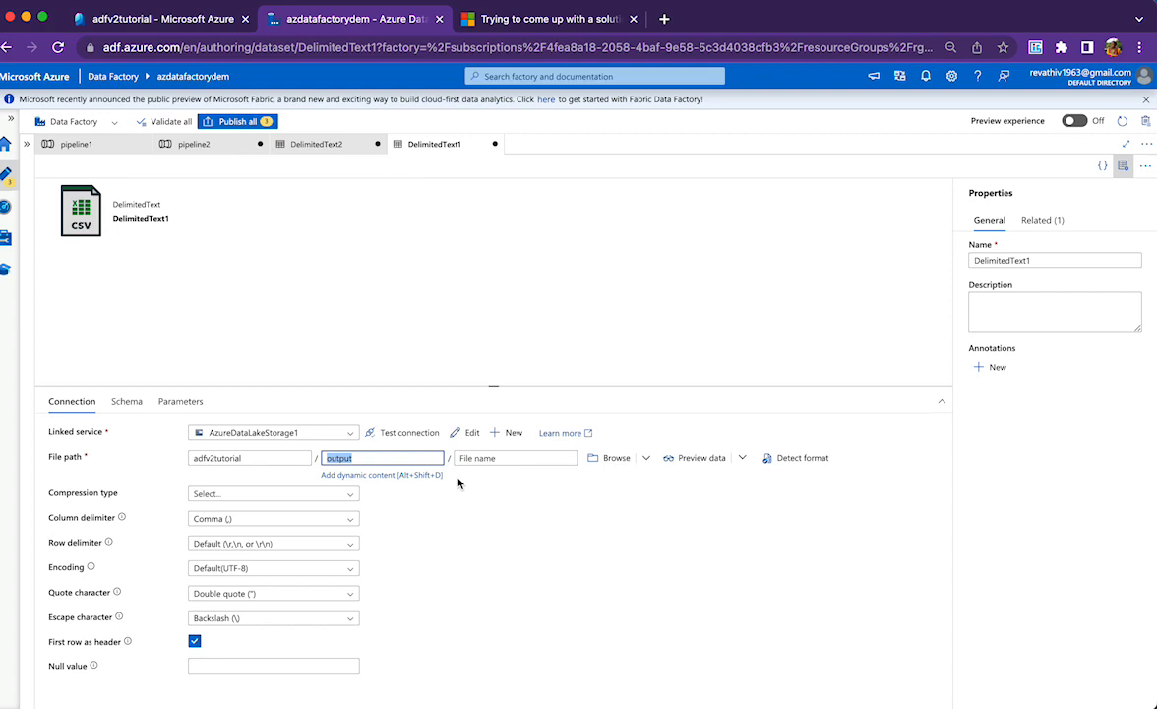
{"action": "mouse_move", "coordinate": [303, 380]}
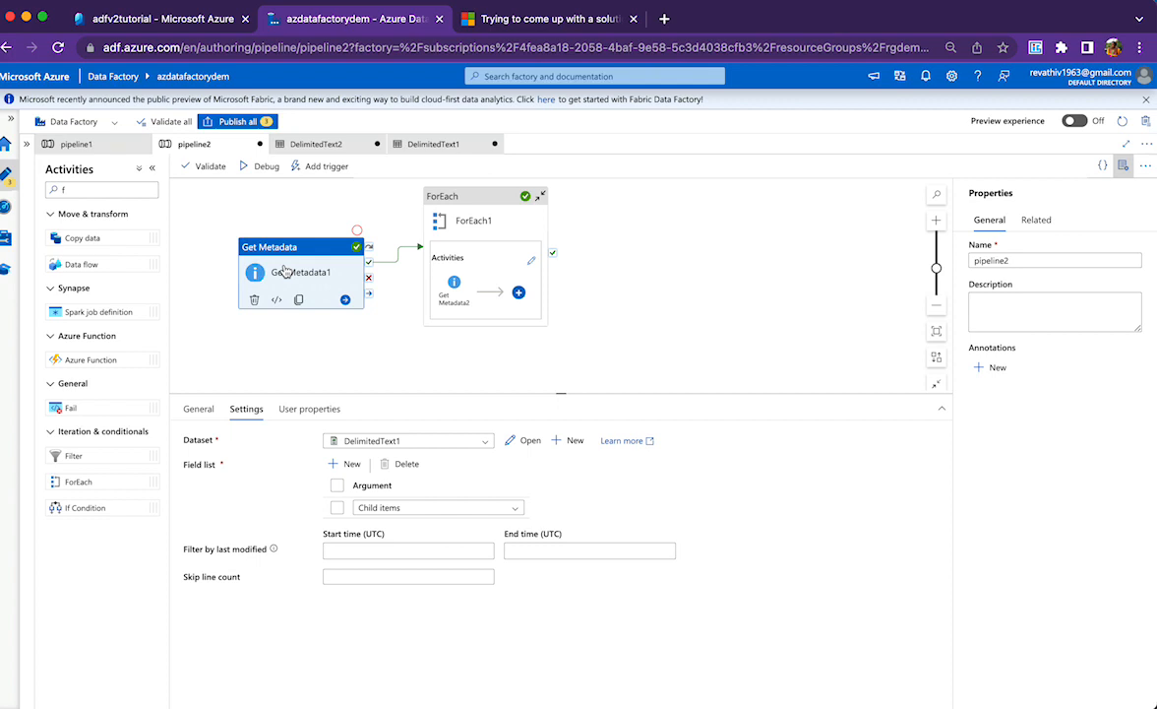
{"action": "mouse_move", "coordinate": [353, 276]}
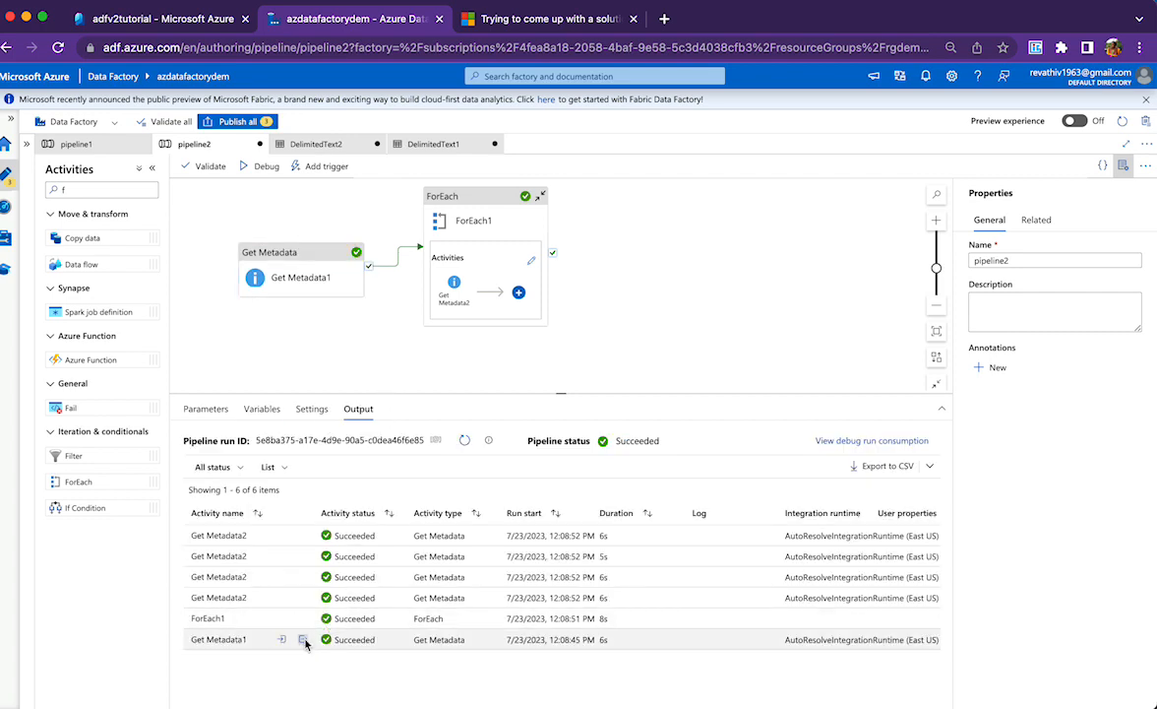
Step: View Get Metadata1's run output and highlight the childItems array listing the four files
{"action": "left_click", "coordinate": [303, 640]}
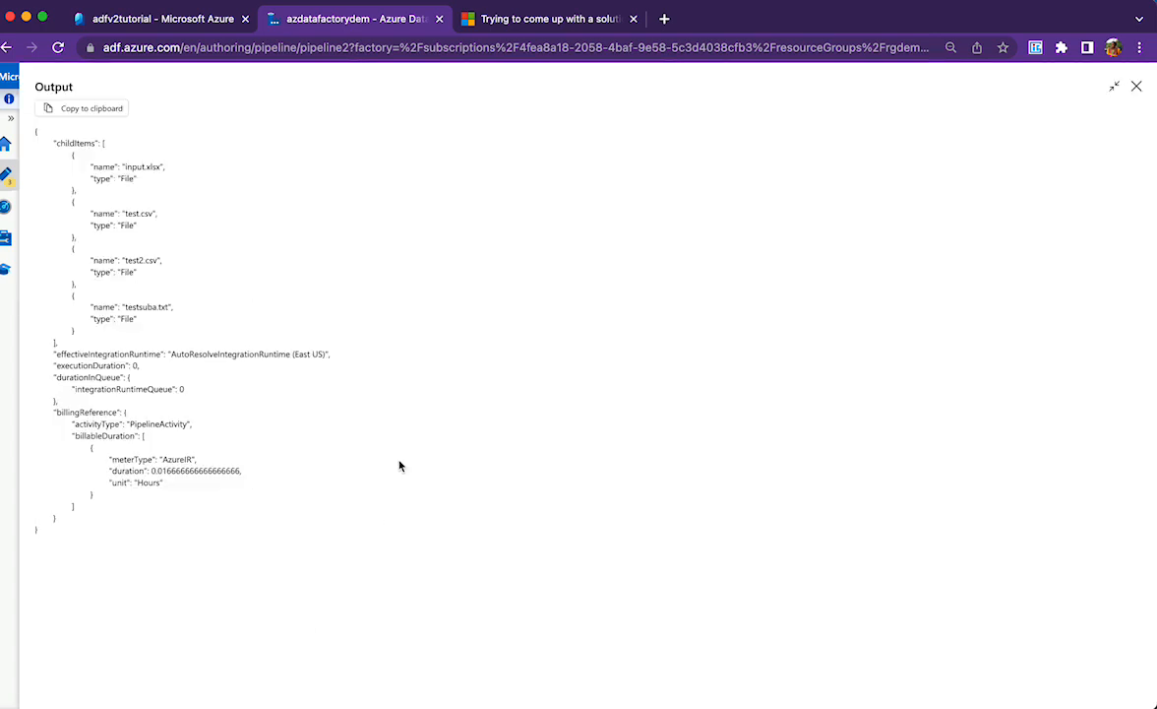
{"action": "mouse_move", "coordinate": [99, 206]}
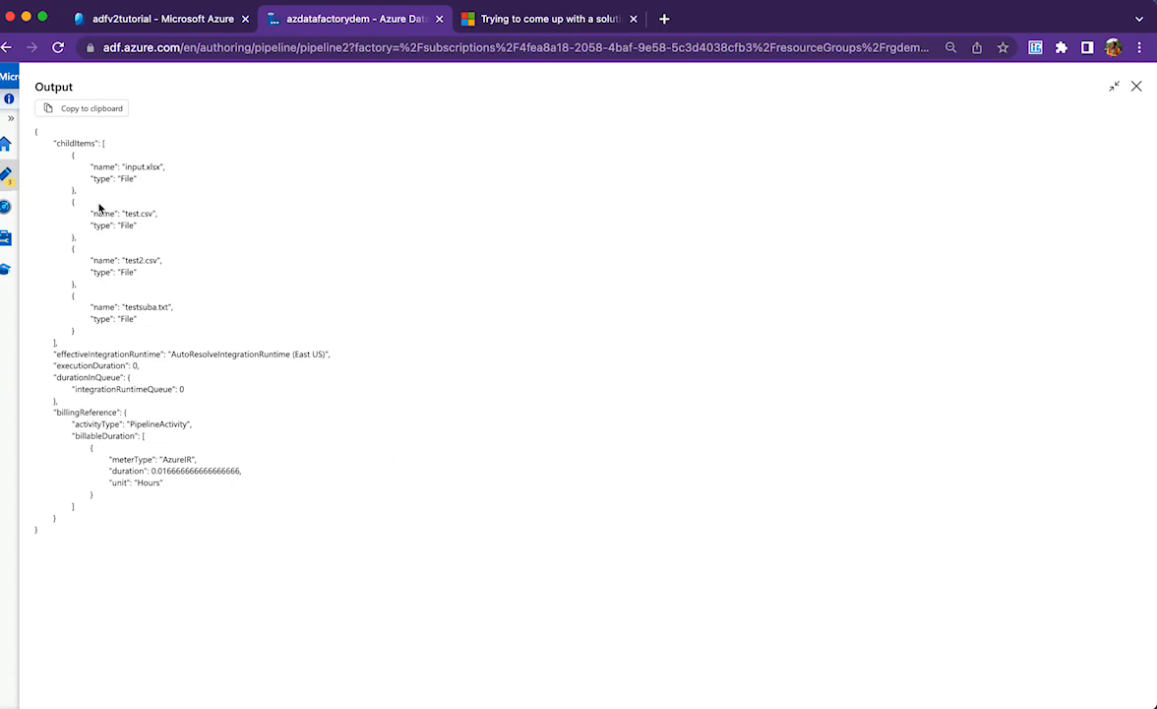
{"action": "mouse_move", "coordinate": [177, 173]}
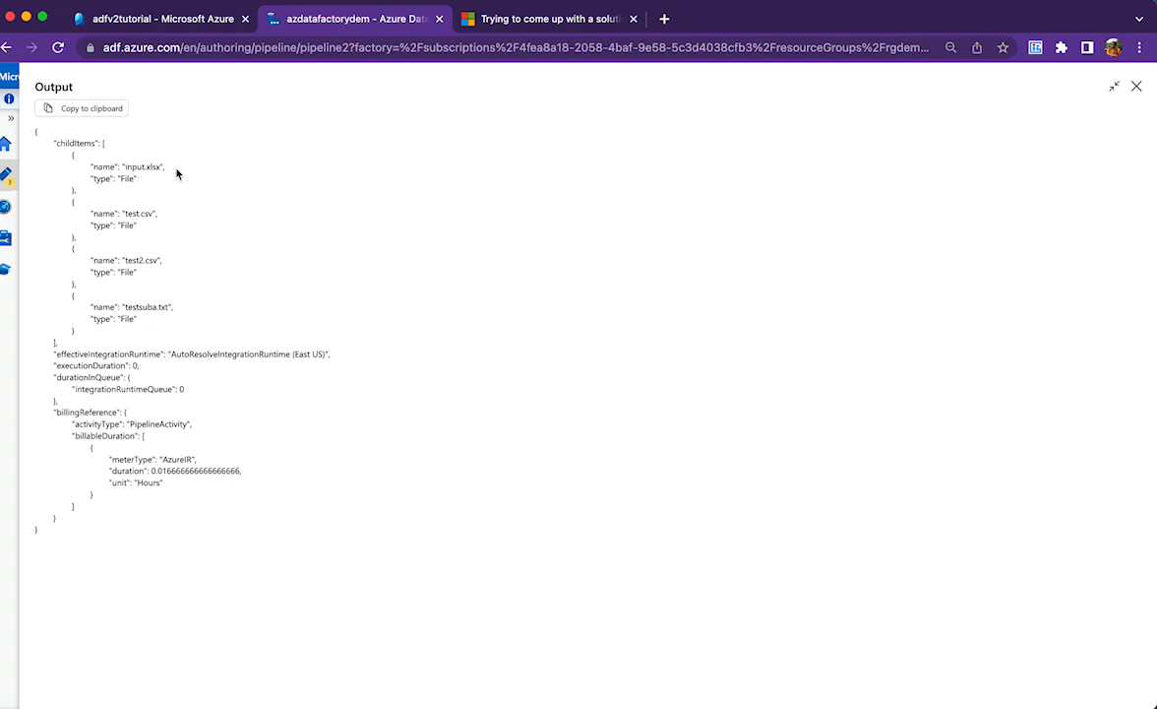
{"action": "double_click", "coordinate": [115, 177]}
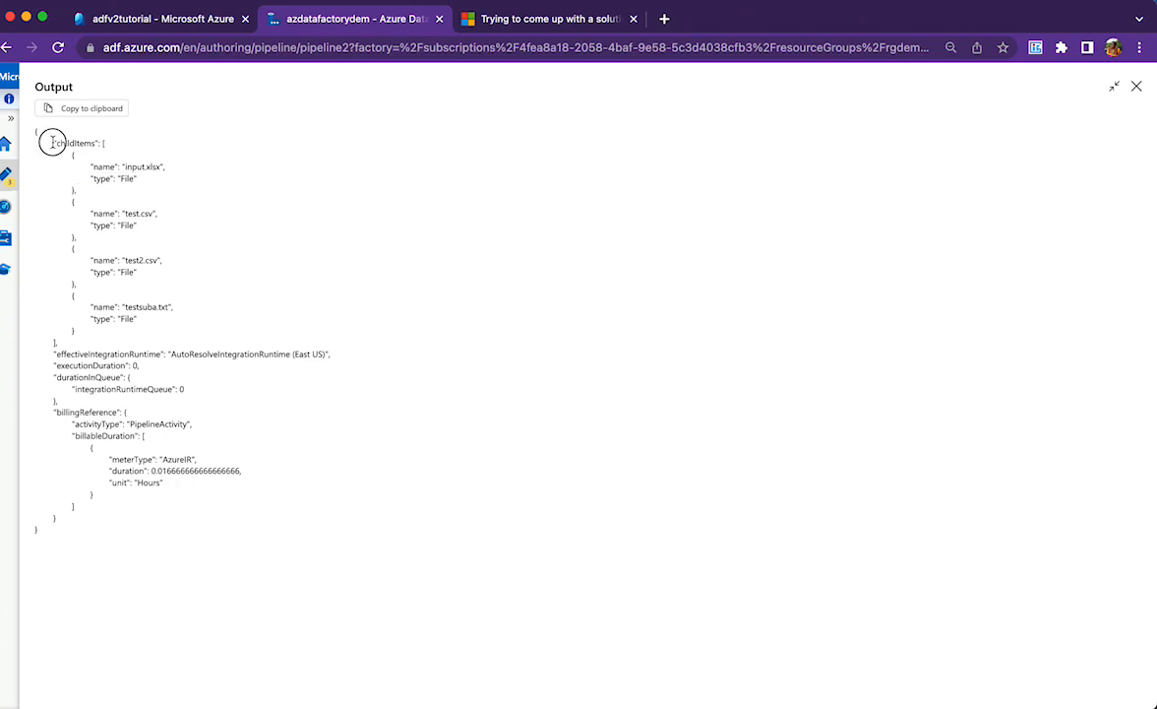
{"action": "left_click_drag", "start_coordinate": [55, 142], "coordinate": [181, 338]}
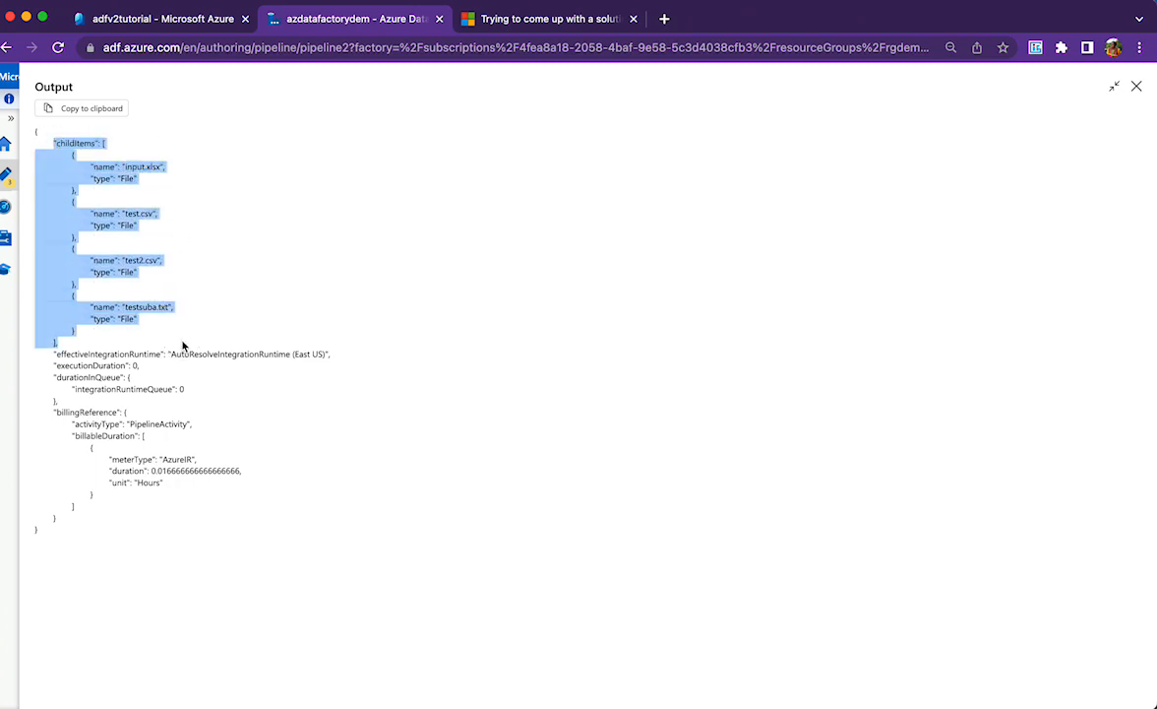
{"action": "mouse_move", "coordinate": [1028, 157]}
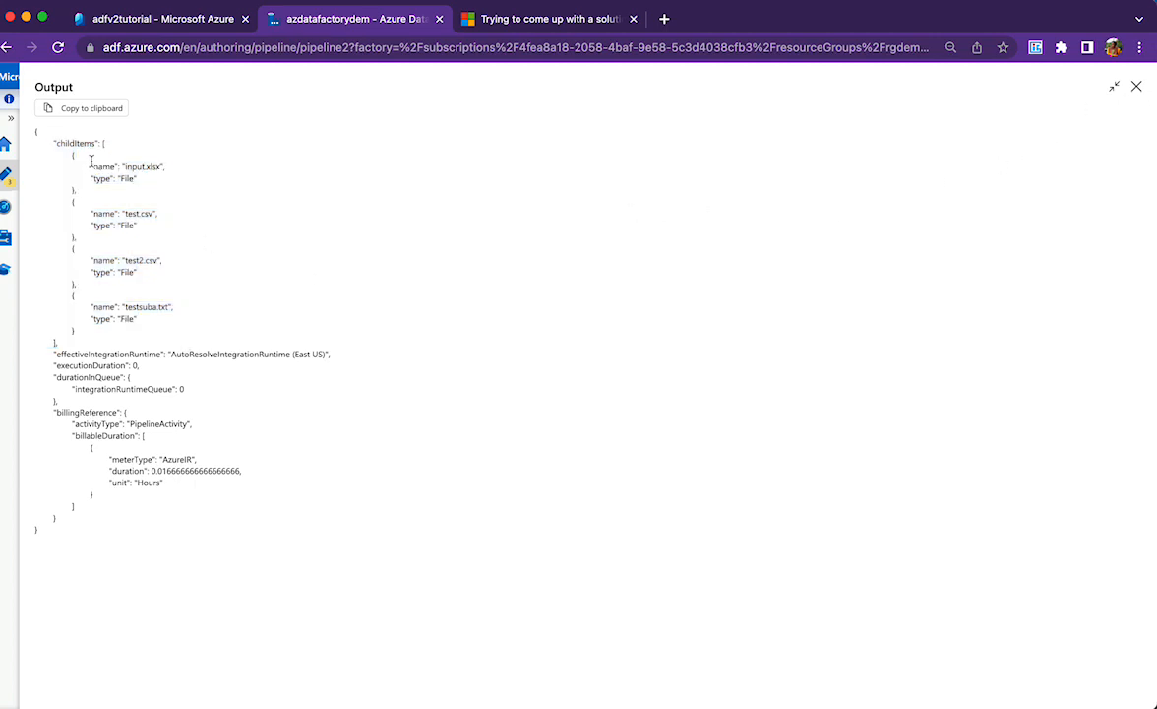
{"action": "mouse_move", "coordinate": [1138, 86]}
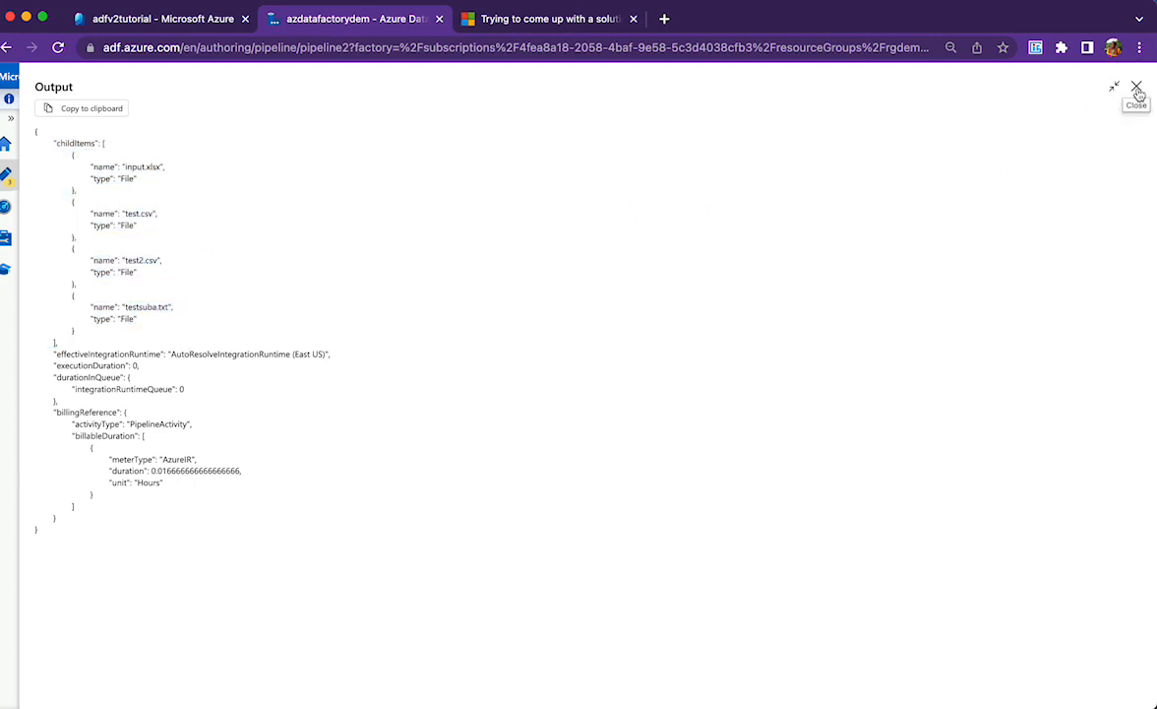
{"action": "left_click", "coordinate": [1137, 86]}
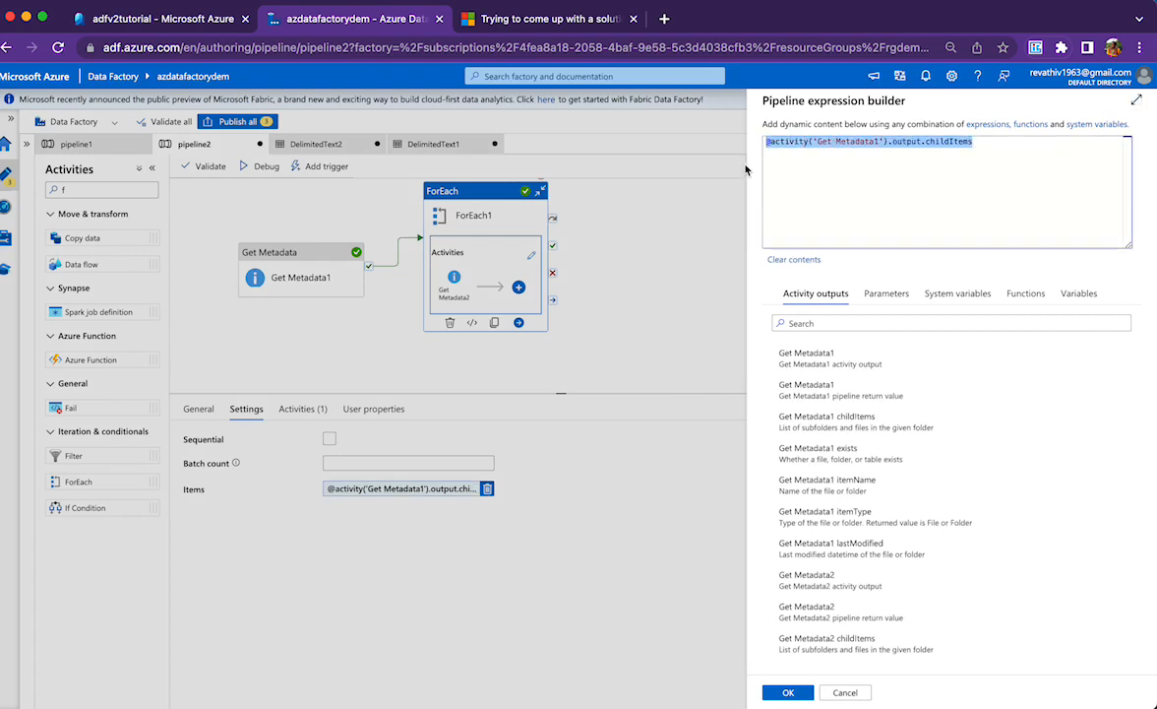
{"action": "left_click", "coordinate": [787, 693]}
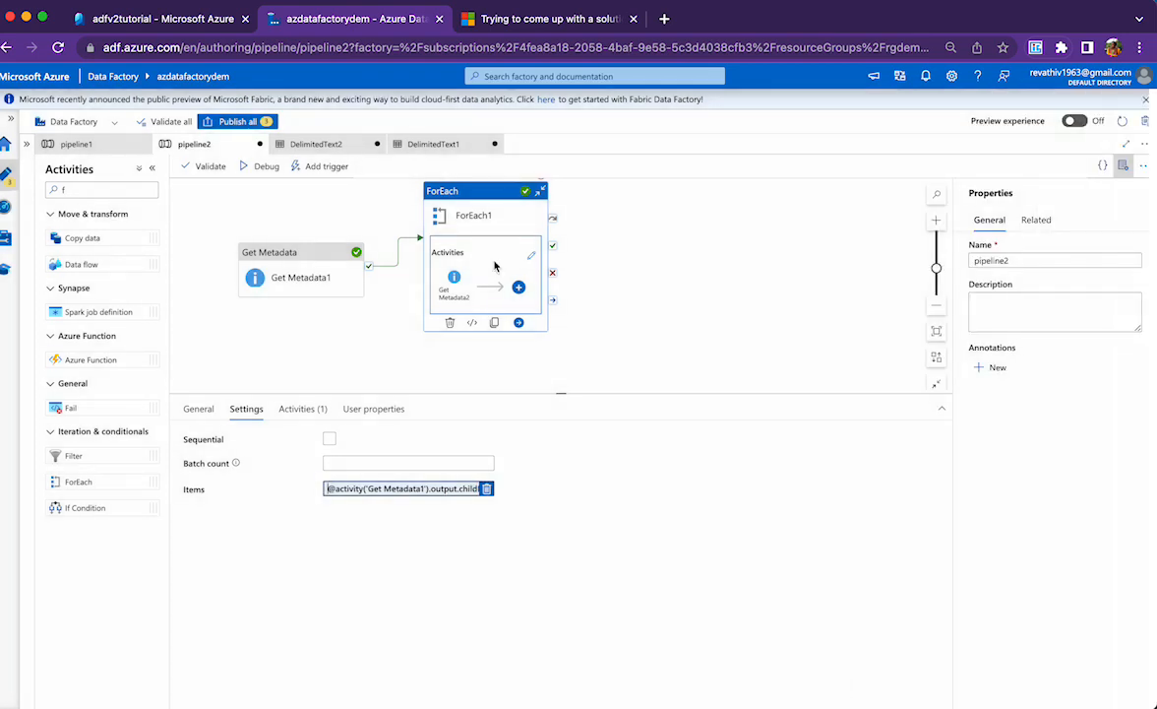
{"action": "mouse_move", "coordinate": [484, 233]}
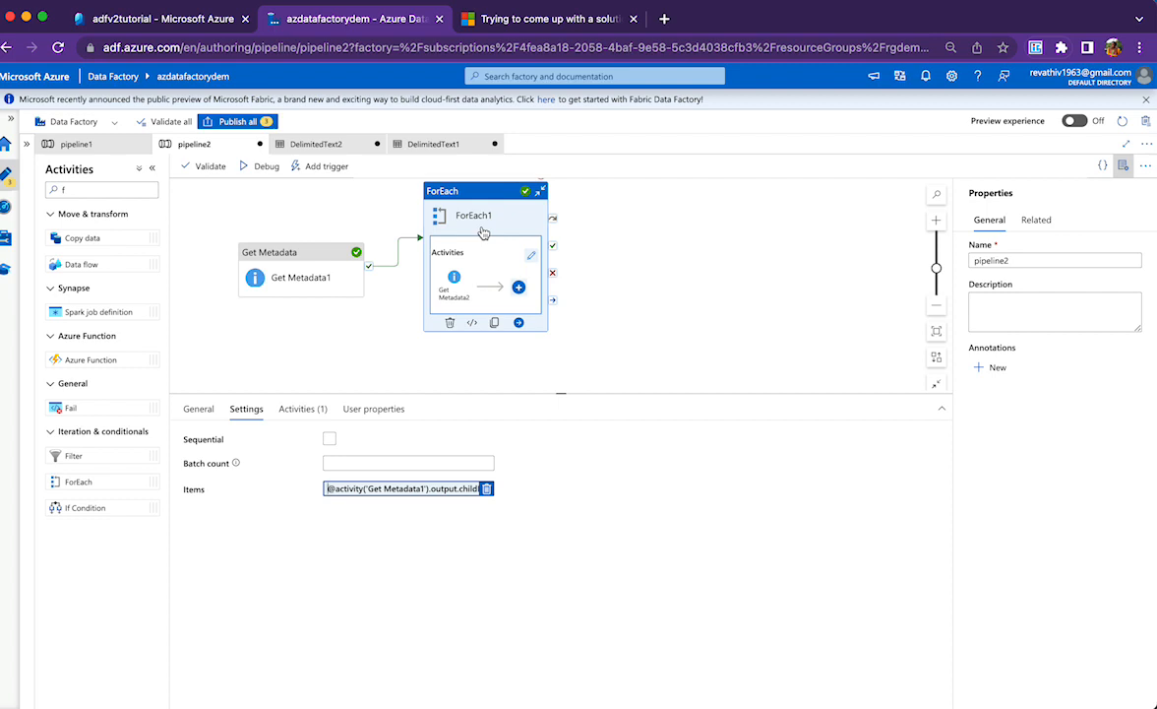
{"action": "left_click", "coordinate": [452, 285]}
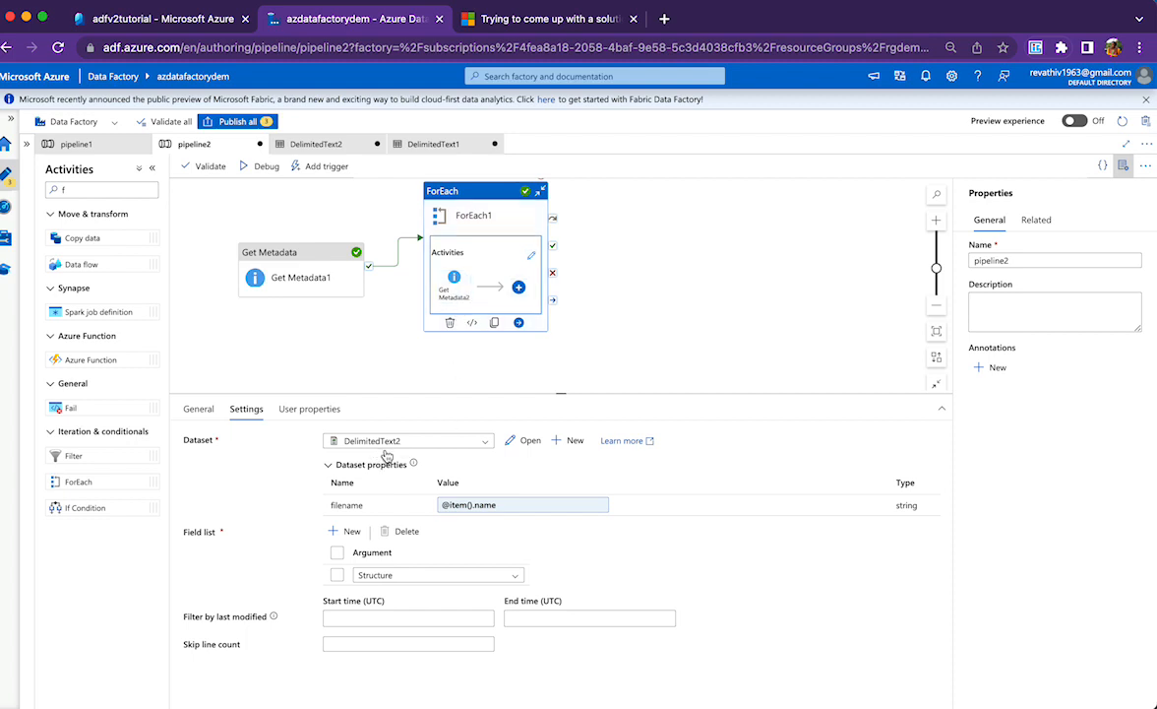
{"action": "mouse_move", "coordinate": [527, 444]}
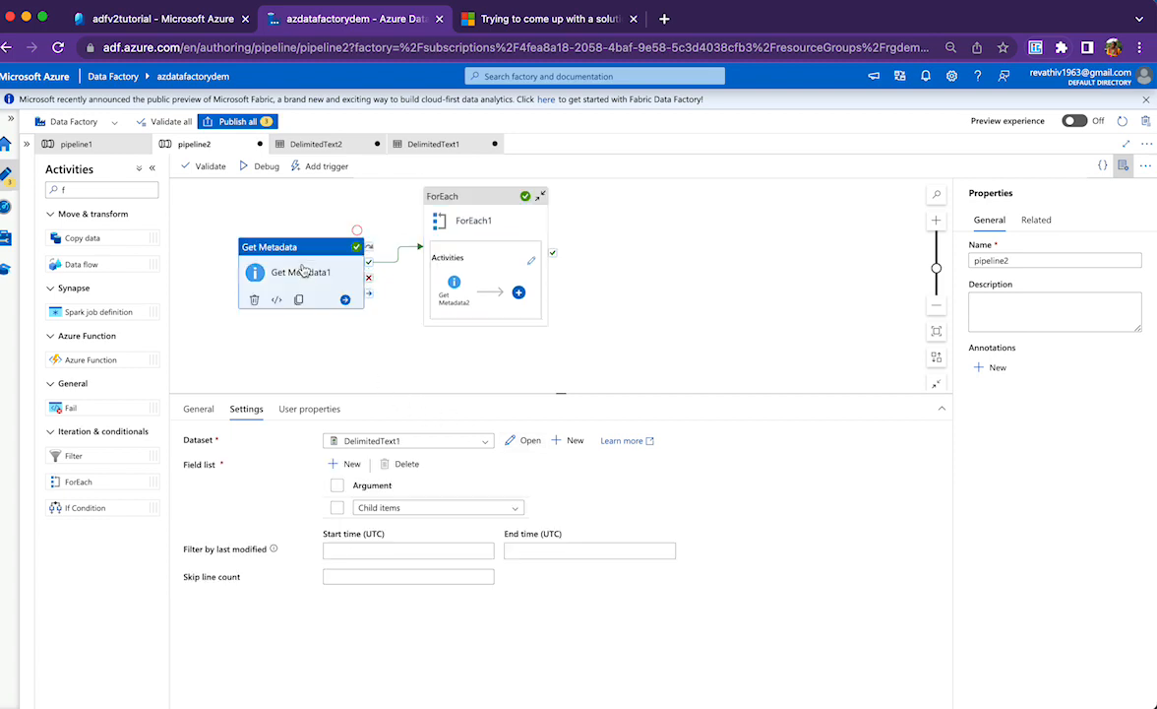
{"action": "left_click", "coordinate": [433, 144]}
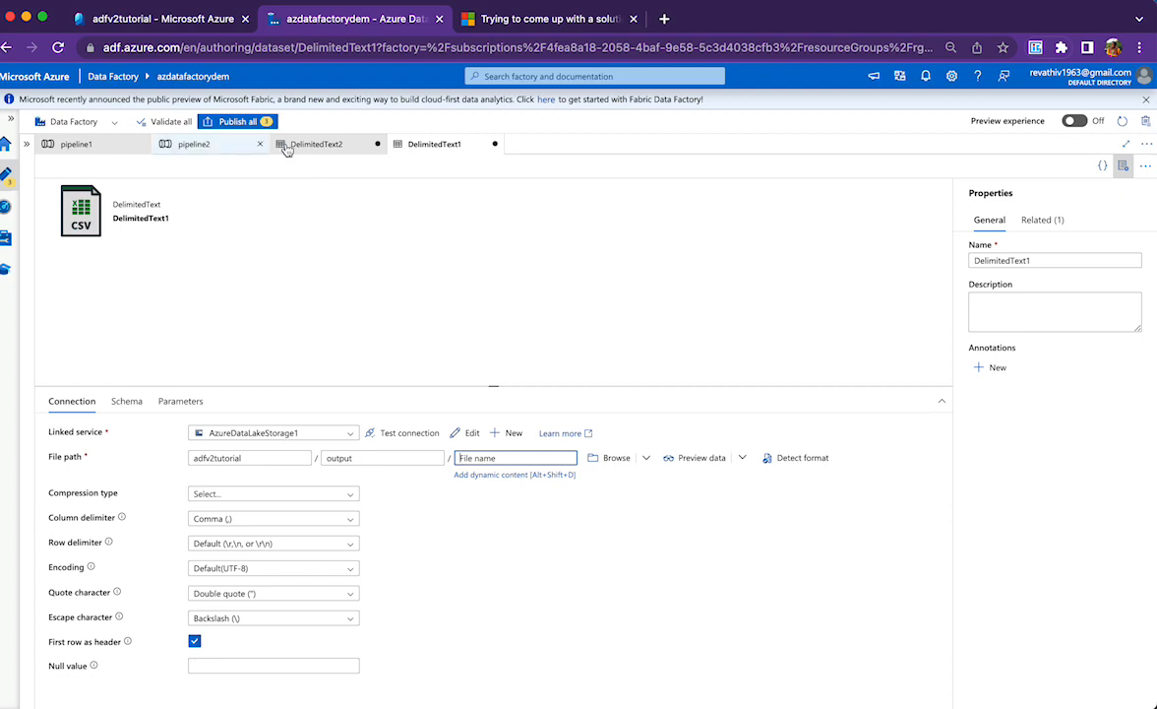
{"action": "left_click", "coordinate": [315, 144]}
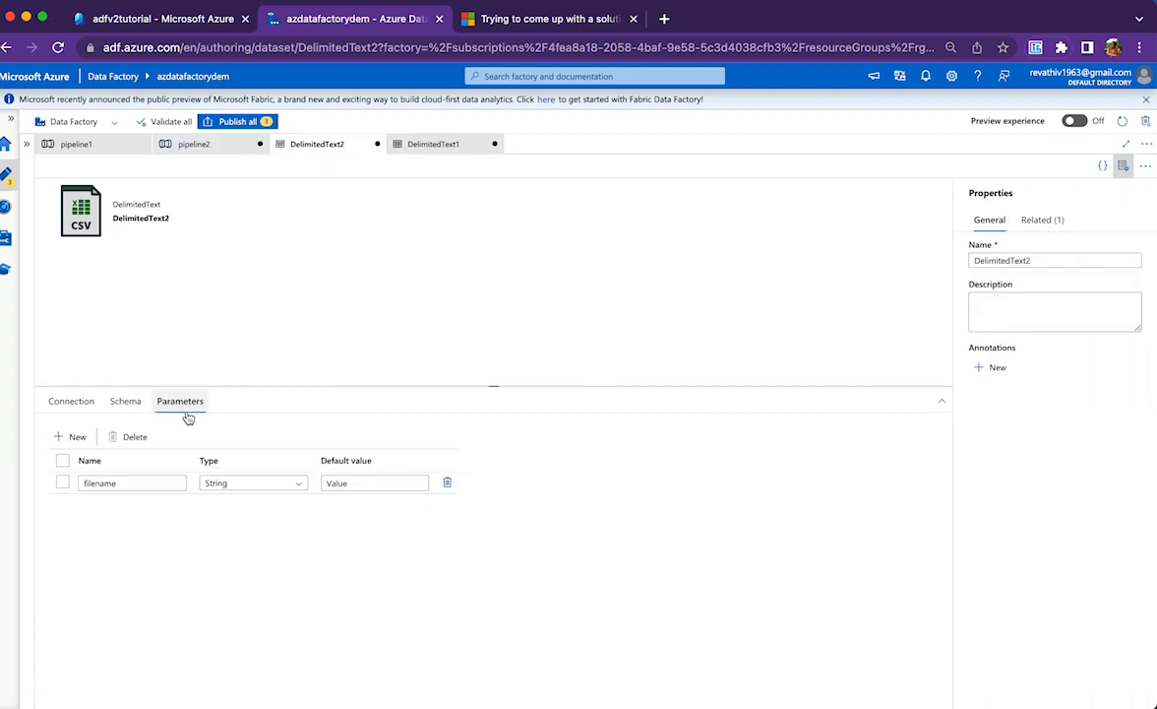
{"action": "left_click", "coordinate": [71, 402]}
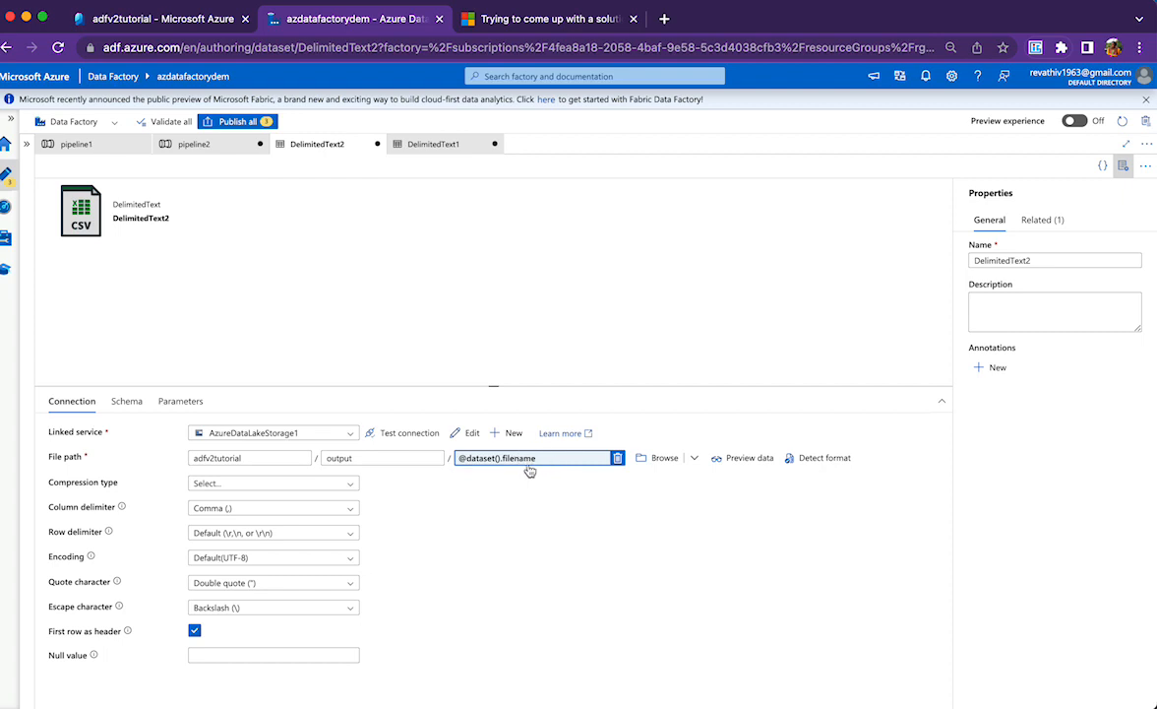
{"action": "left_click", "coordinate": [193, 143]}
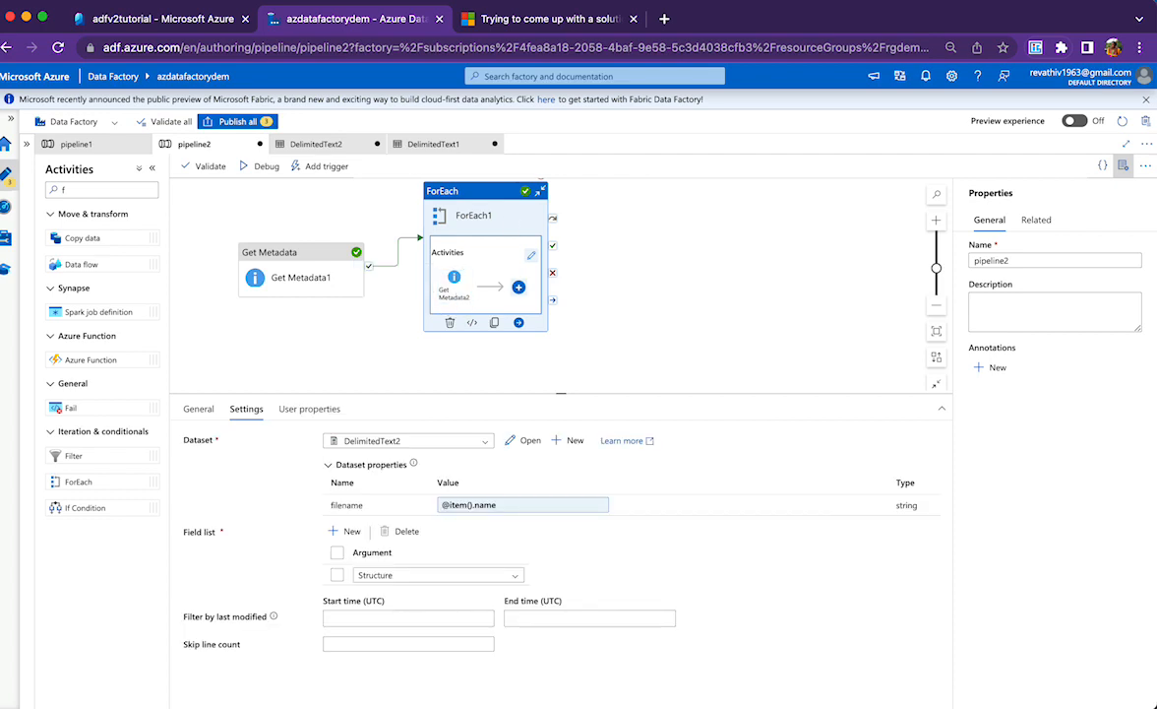
{"action": "mouse_move", "coordinate": [374, 455]}
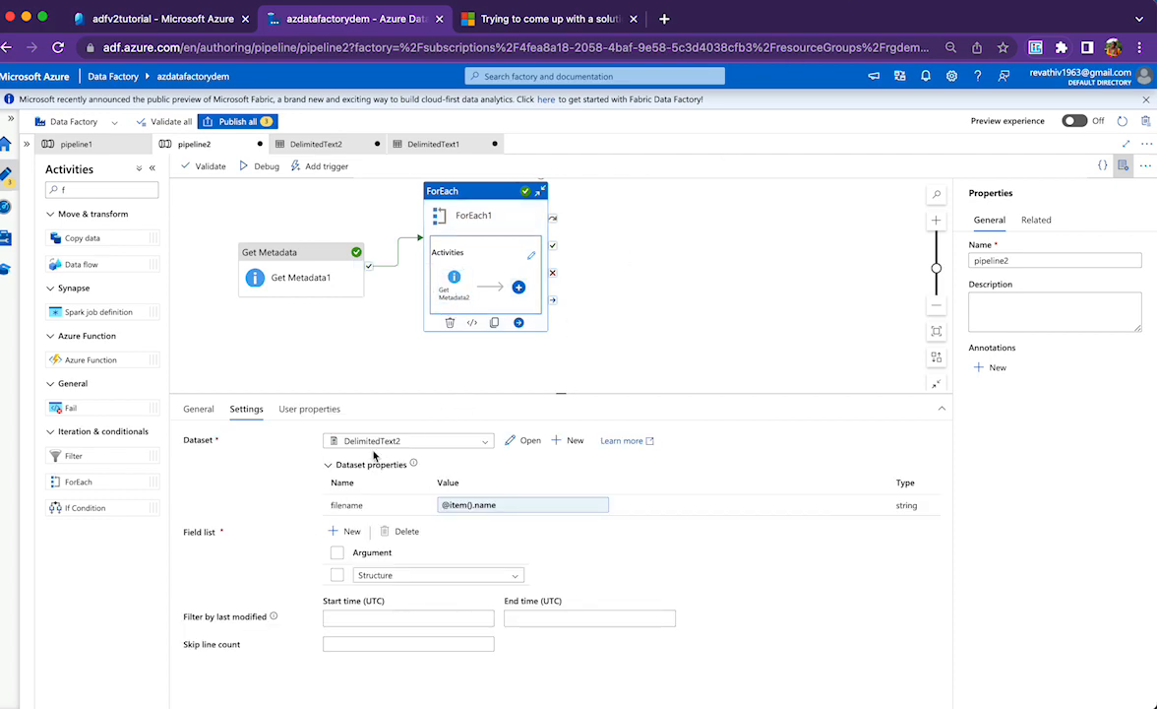
Step: Select Get Metadata1 to show it uses DelimitedText1 with Child items as its field list
{"action": "left_click", "coordinate": [516, 504]}
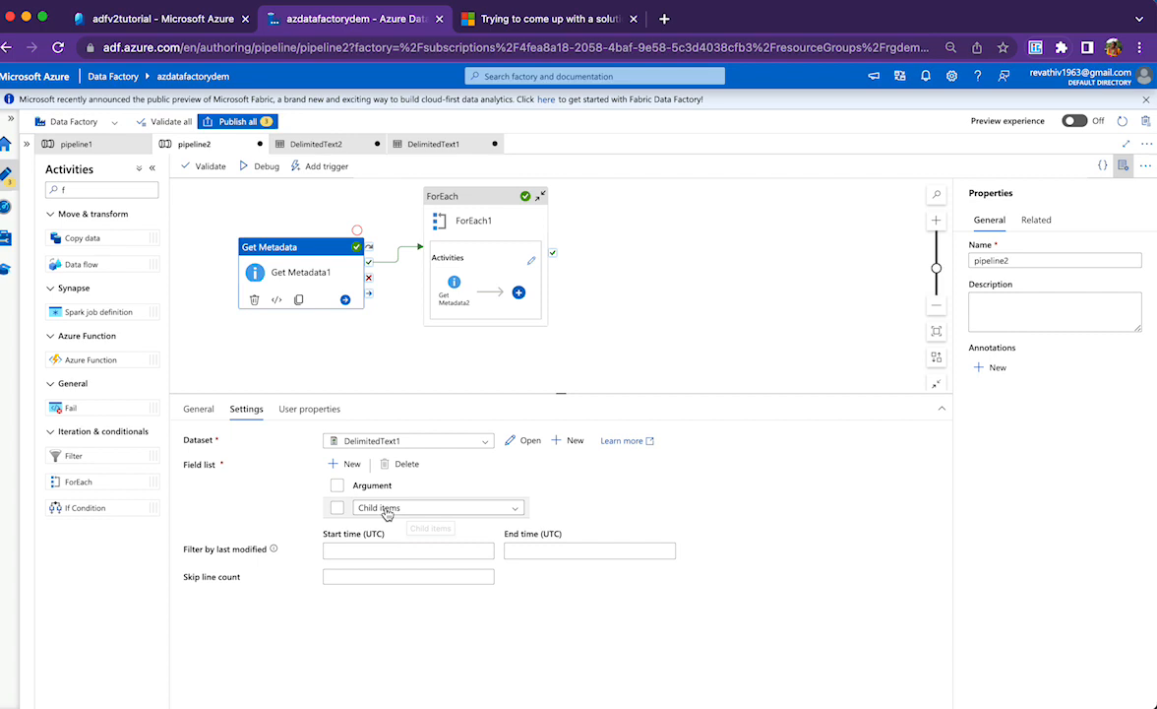
{"action": "mouse_move", "coordinate": [386, 512]}
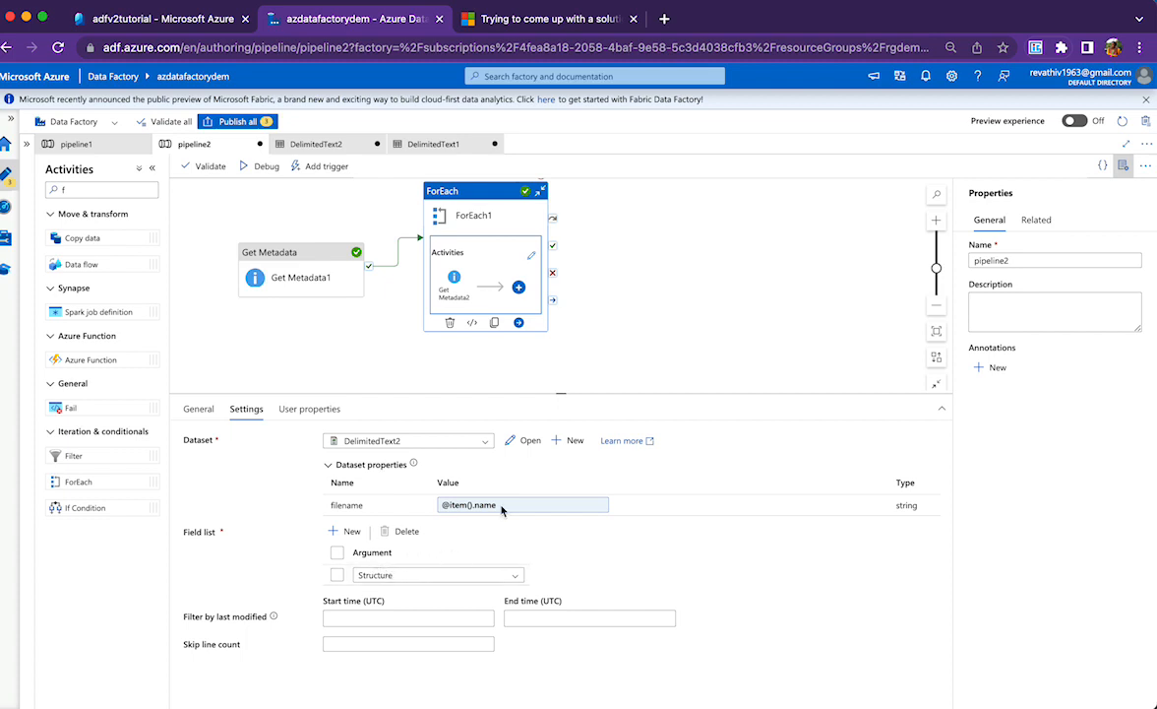
{"action": "mouse_move", "coordinate": [639, 223]}
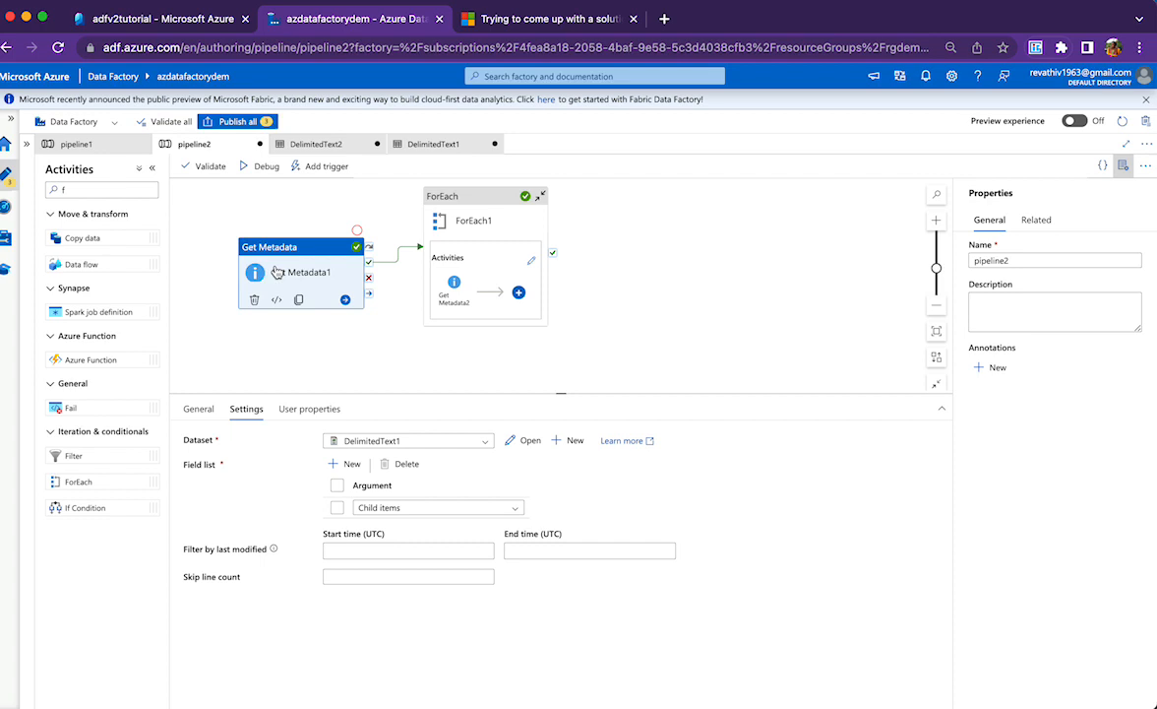
Step: Show the debug Output and view one Get Metadata2 run's structure JSON with its columns
{"action": "left_click", "coordinate": [437, 508]}
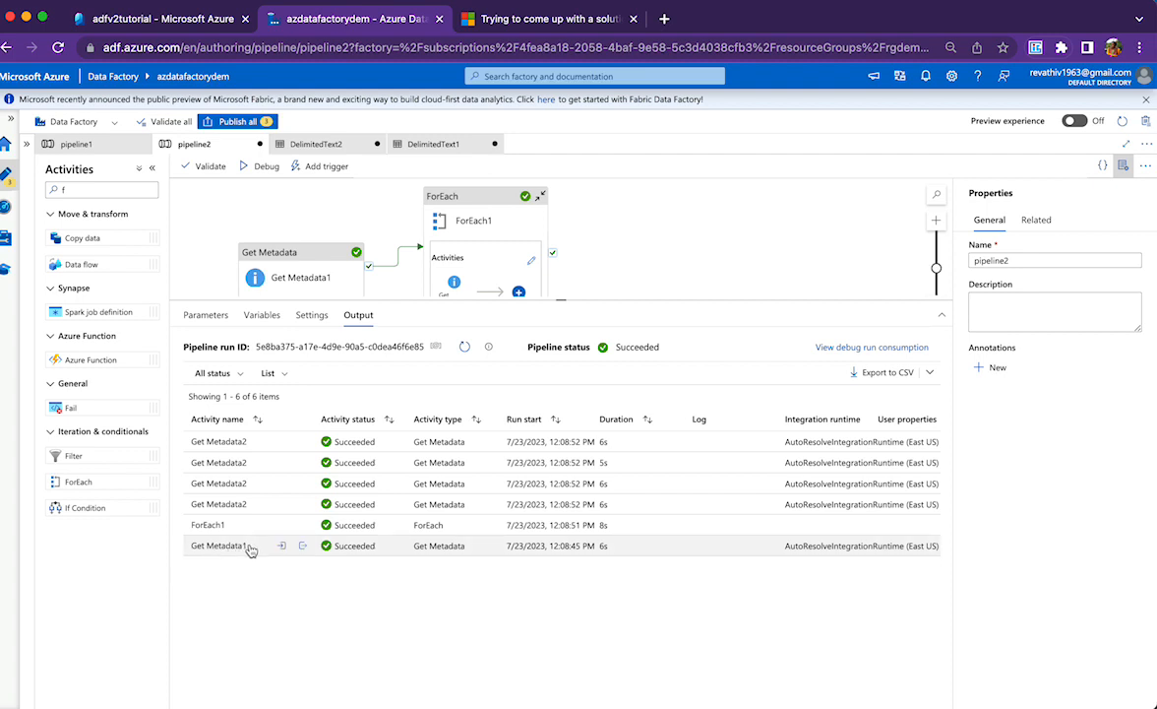
{"action": "mouse_move", "coordinate": [248, 543]}
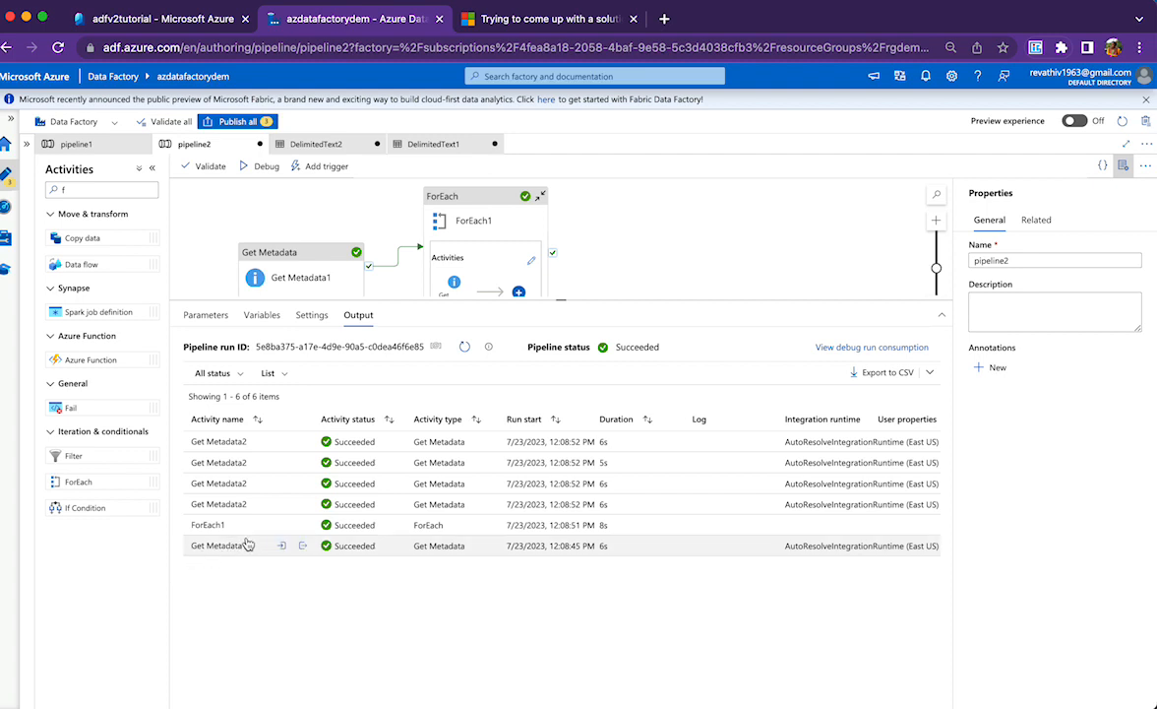
{"action": "mouse_move", "coordinate": [258, 492]}
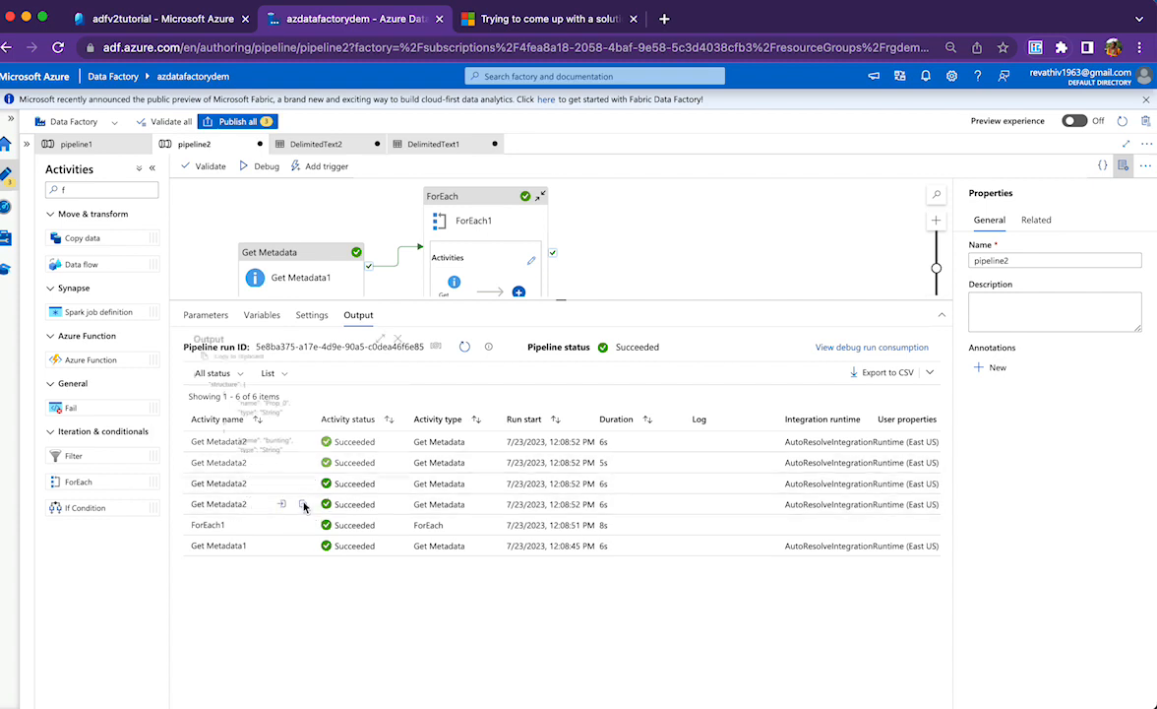
{"action": "left_click", "coordinate": [305, 504]}
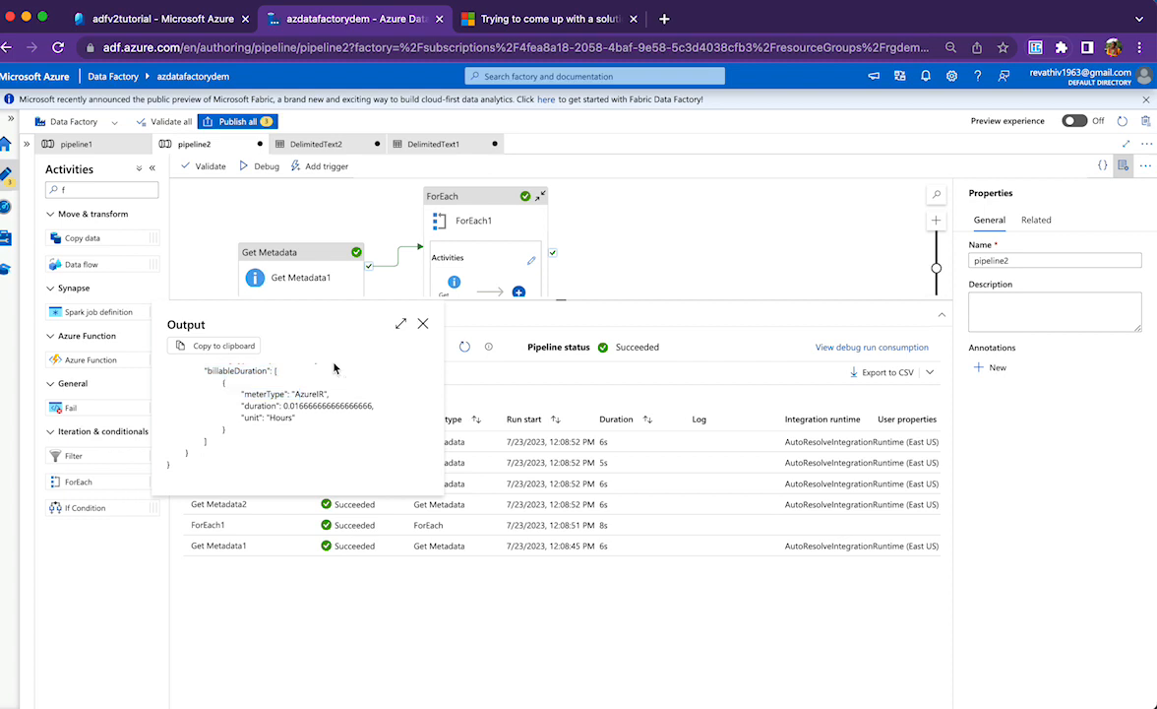
{"action": "left_click", "coordinate": [423, 323]}
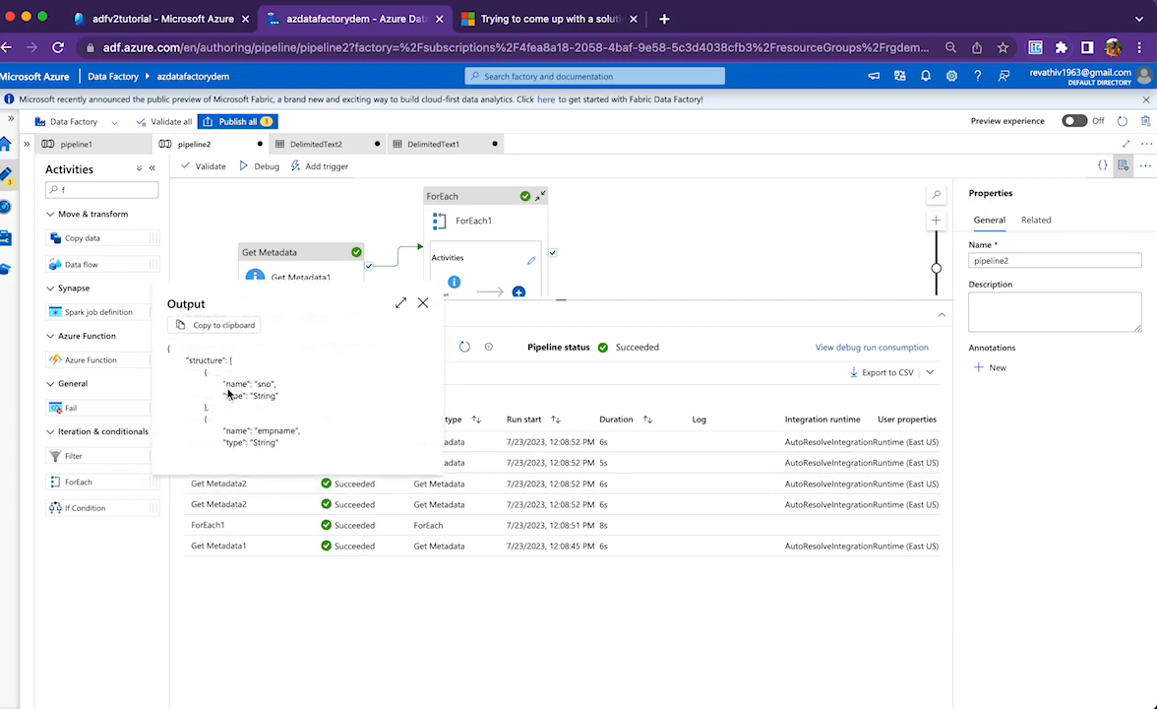
{"action": "mouse_move", "coordinate": [276, 441]}
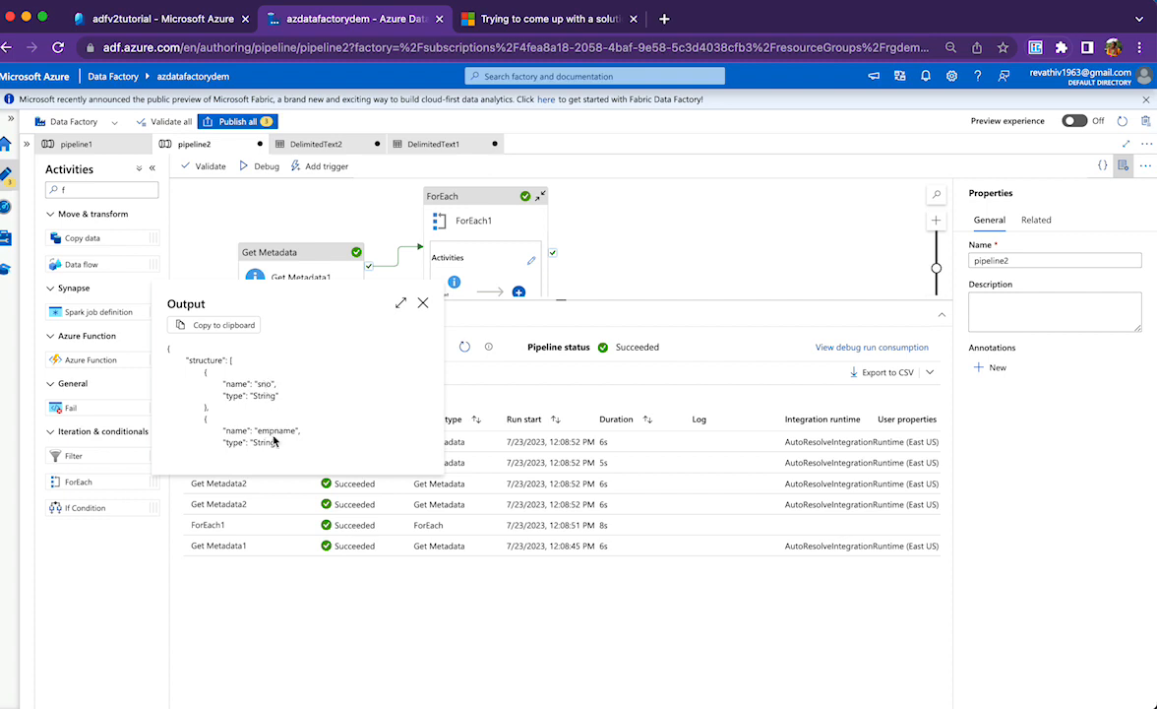
{"action": "left_click", "coordinate": [423, 303]}
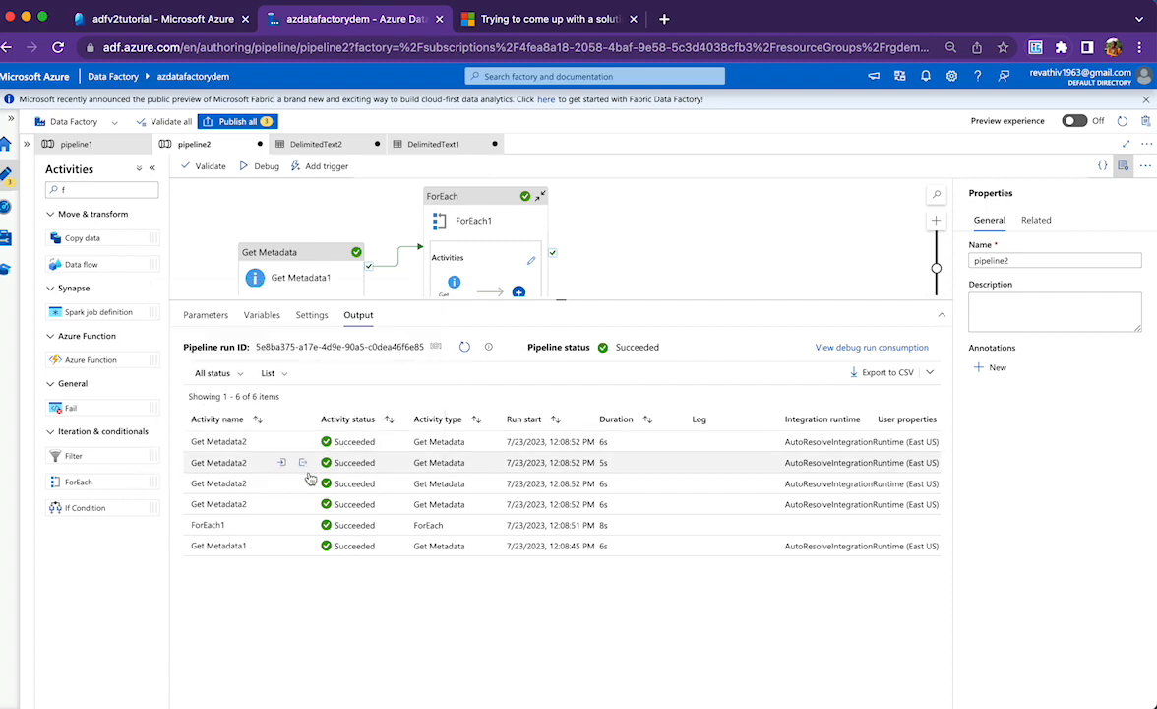
Step: View another Get Metadata2 run's output showing that file's column structure
{"action": "left_click", "coordinate": [303, 460]}
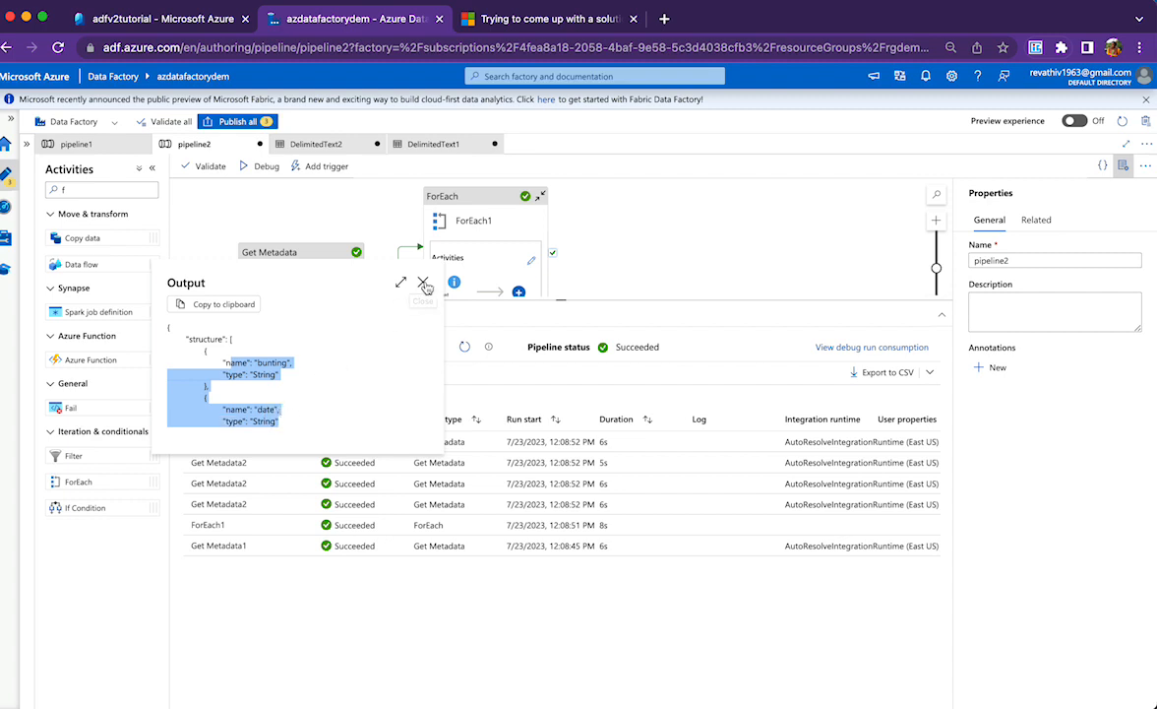
{"action": "mouse_move", "coordinate": [423, 284]}
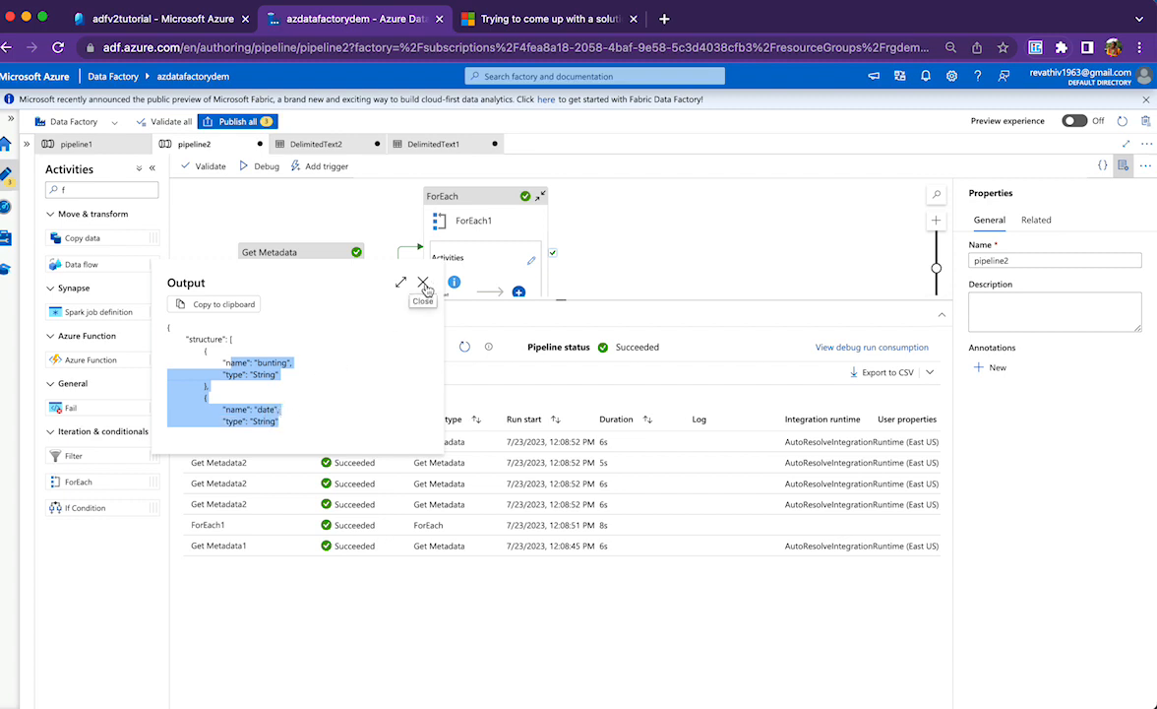
{"action": "left_click", "coordinate": [421, 283]}
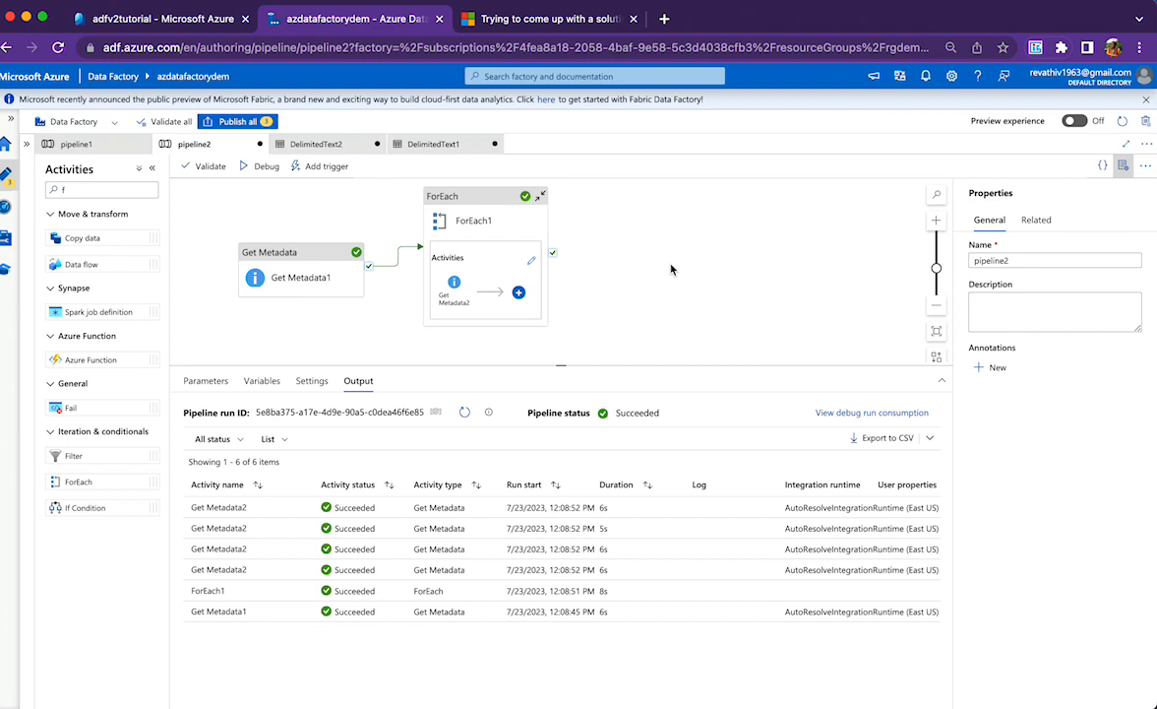
{"action": "mouse_move", "coordinate": [642, 273]}
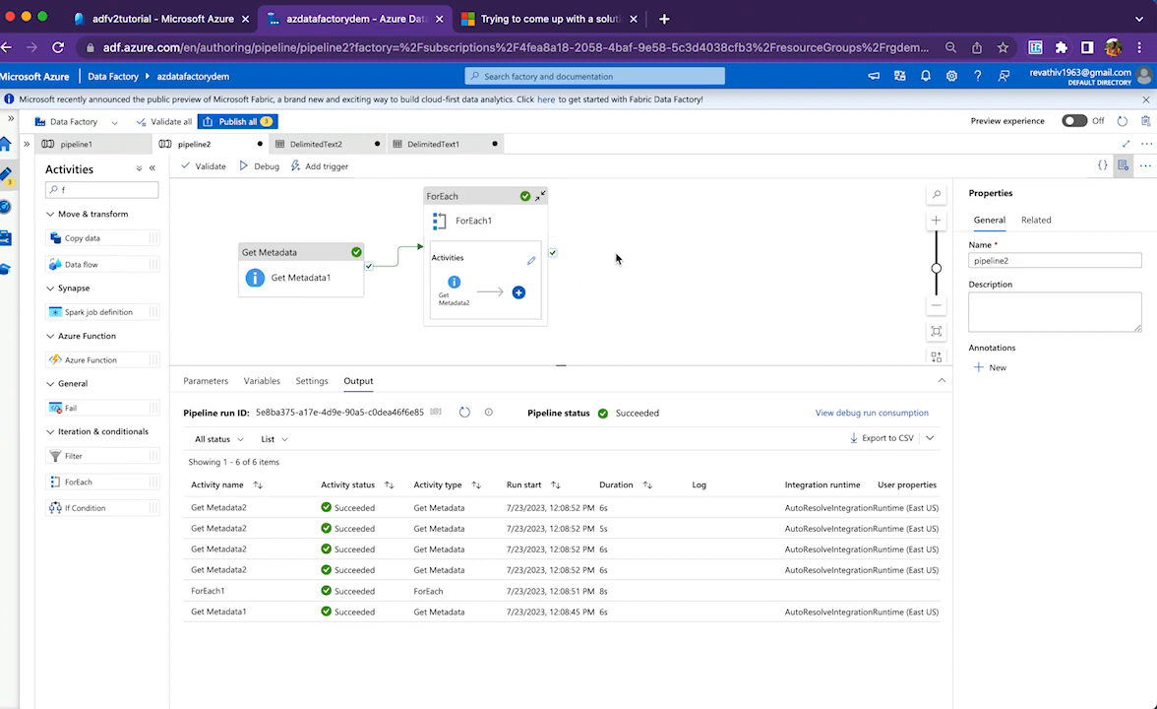
{"action": "mouse_move", "coordinate": [661, 193]}
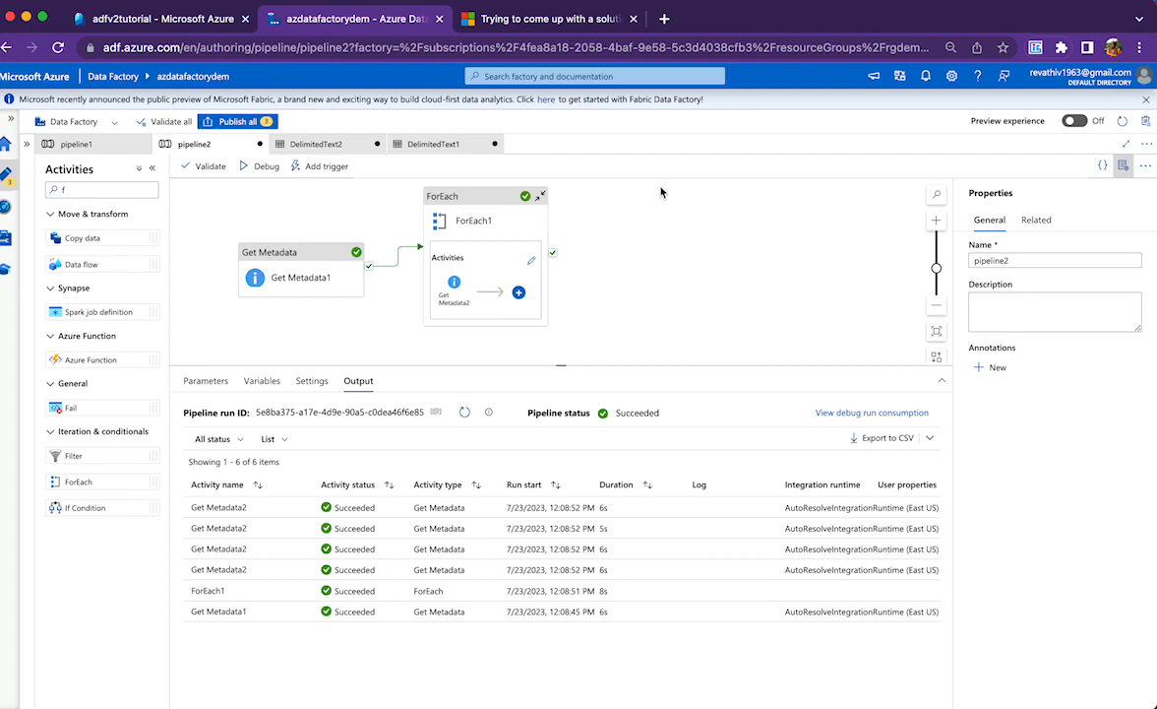